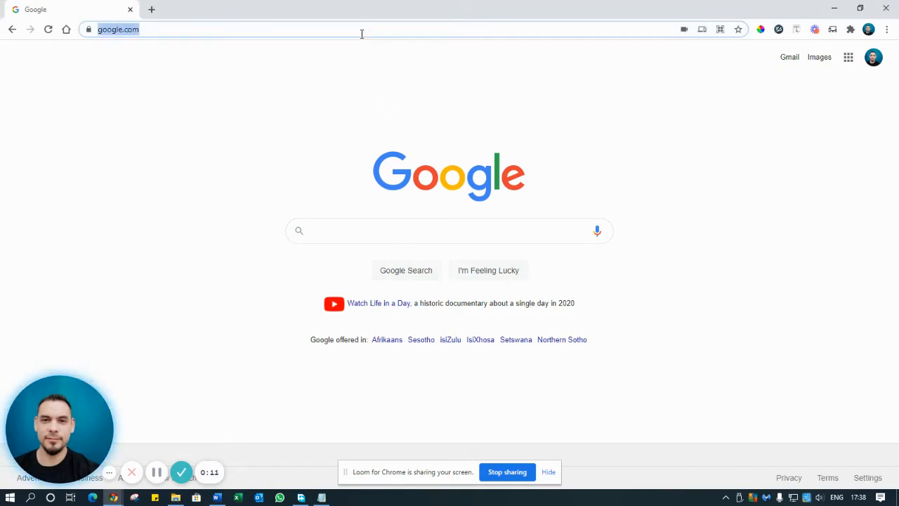
Search Google for 'hosting company south africa' and scroll through the results.
text(hosting company south africa)
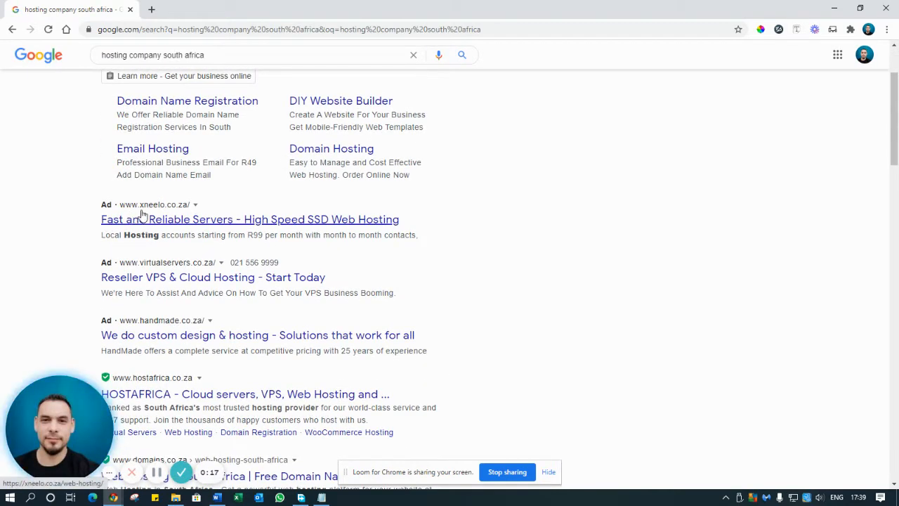
scroll(down, 3)
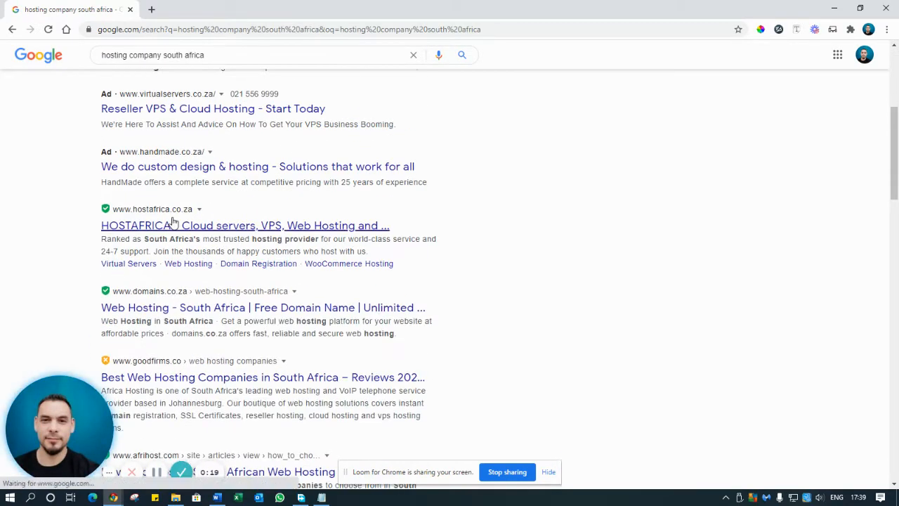
scroll(down, 3)
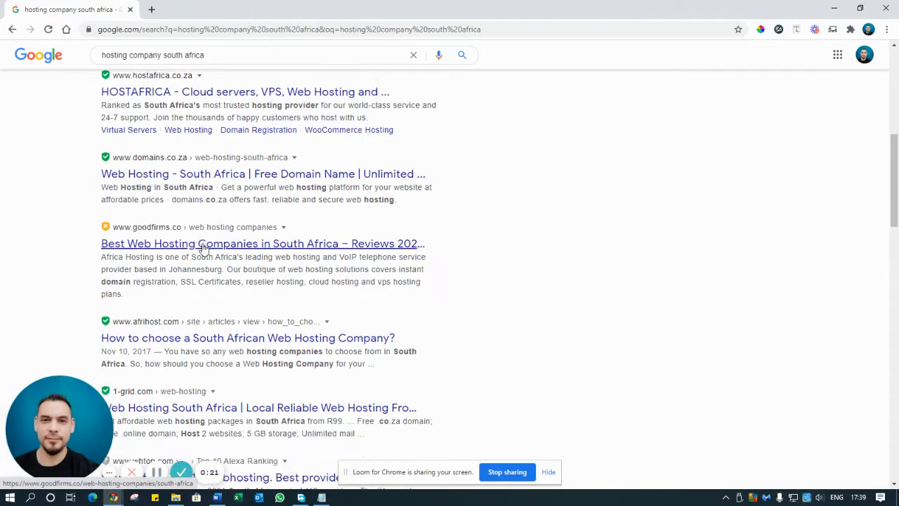
scroll(down, 3)
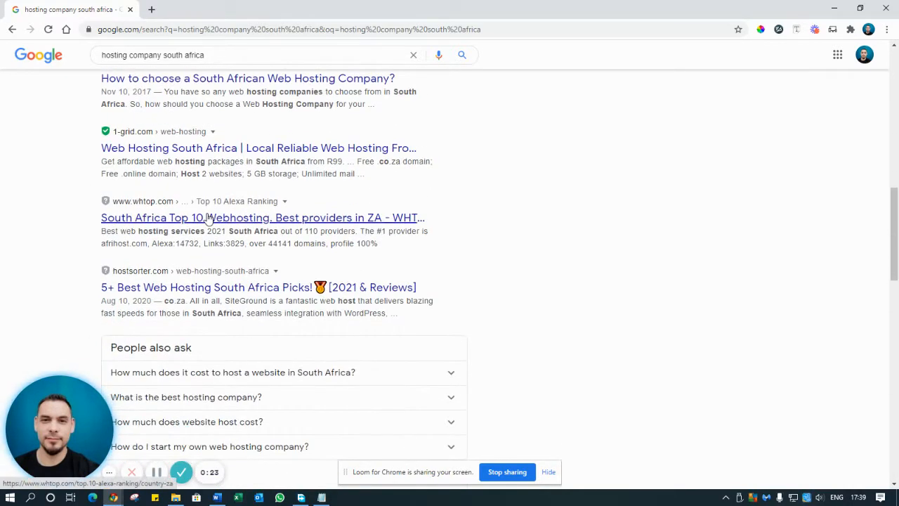
scroll(down, 3)
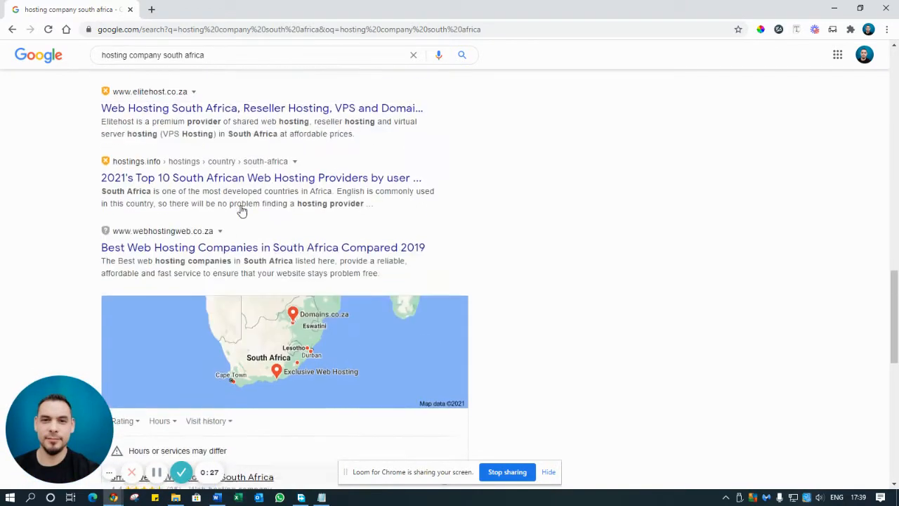
scroll(down, 3)
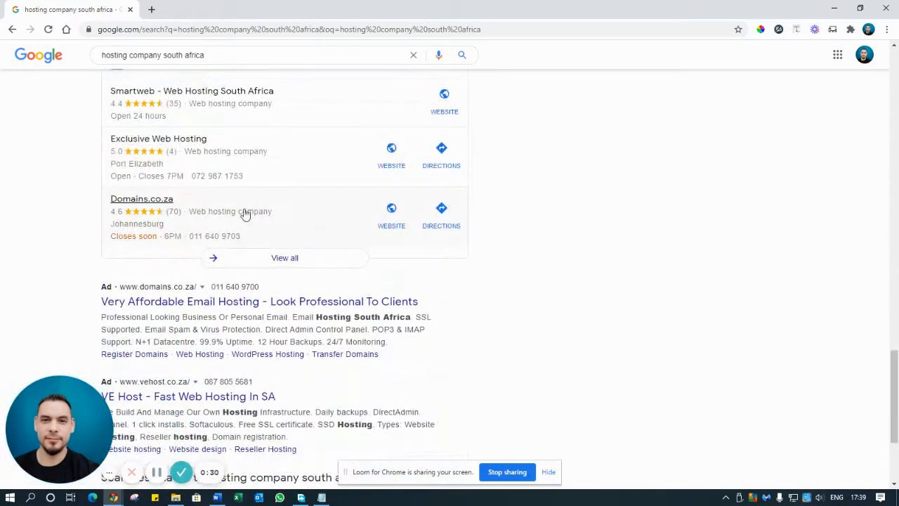
scroll(down, 3)
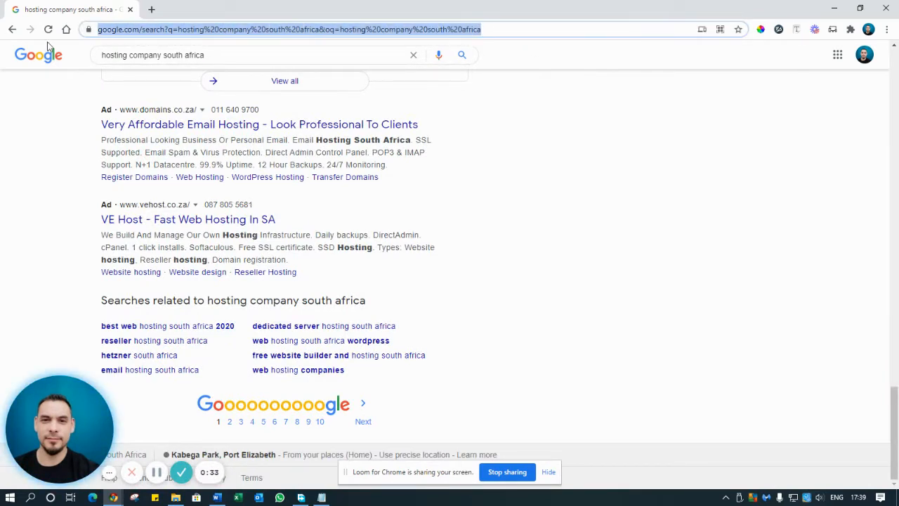
Navigate Chrome to ivecloud.co.za.
text(ivecloud.co.za)
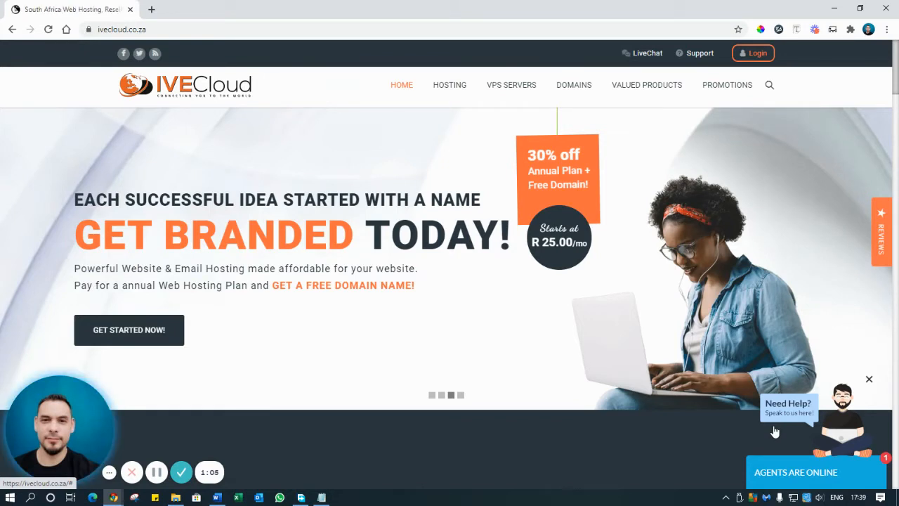
Start an IVECloud live chat and send the message 'just testing'.
click(788, 408)
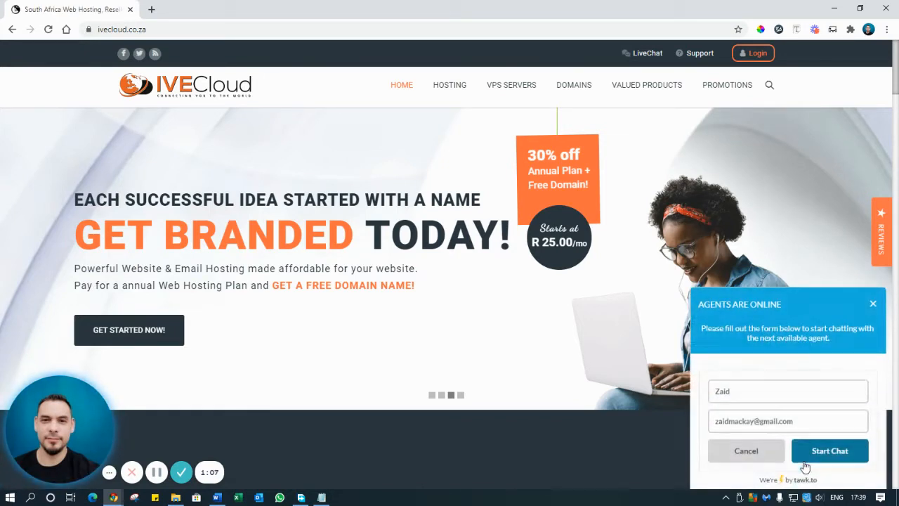
click(829, 450)
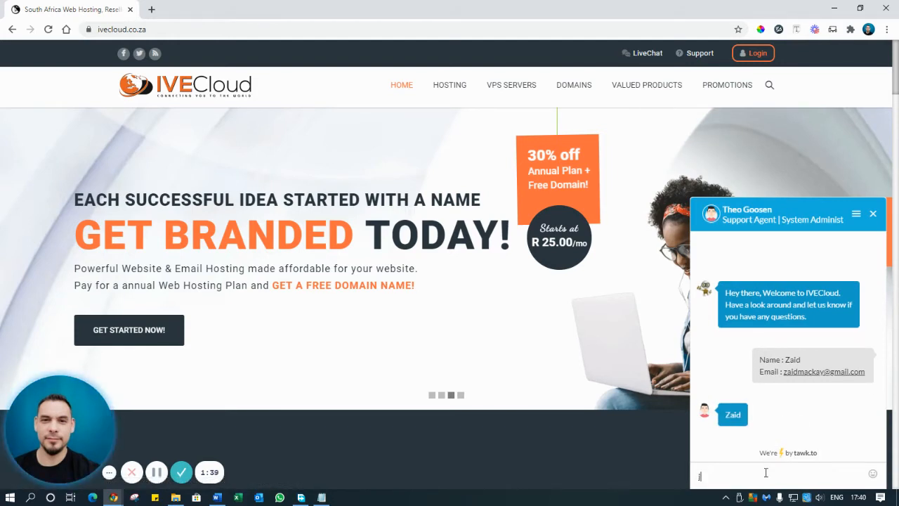
text(just testing)
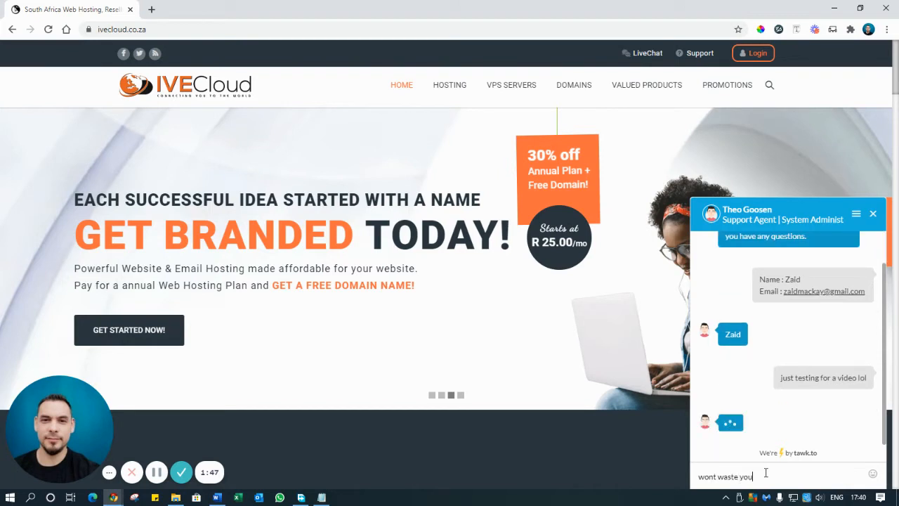
key(enter)
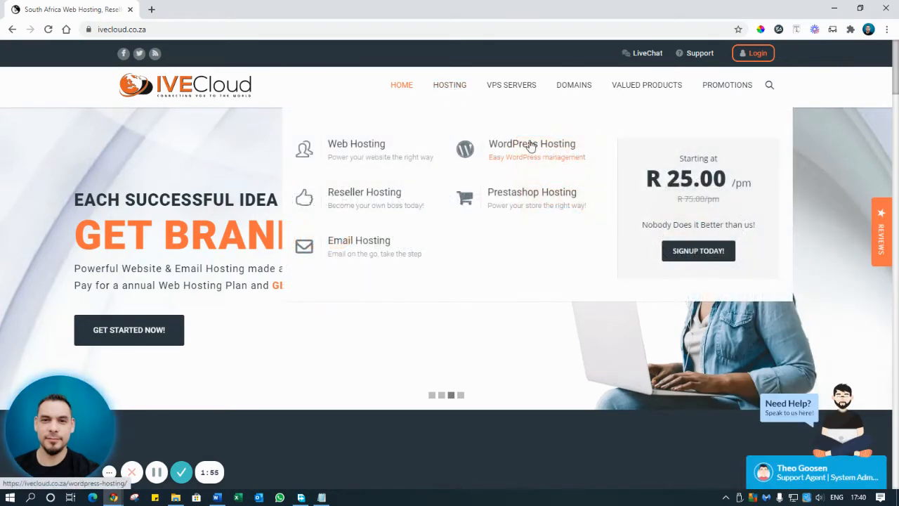
mouse_move(531, 143)
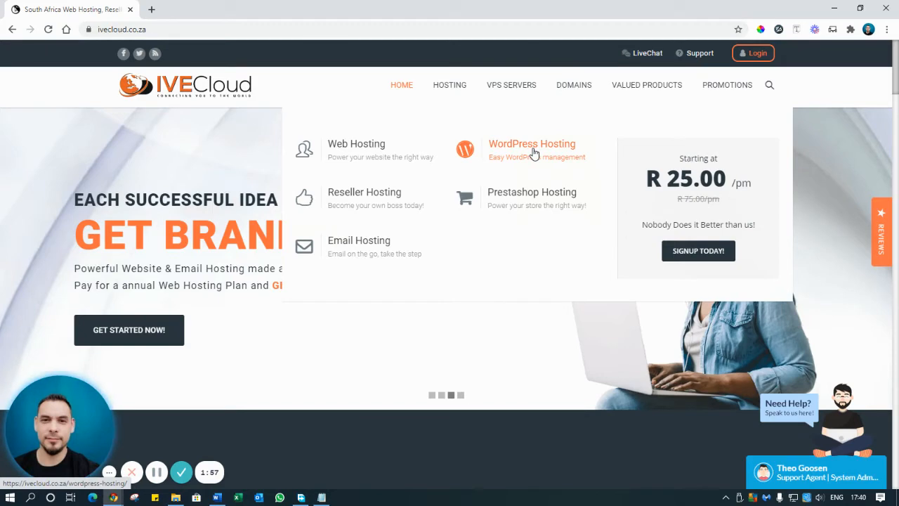
Open WordPress Hosting and switch the plan prices to annual billing (R 66.00–R 799.00).
click(531, 143)
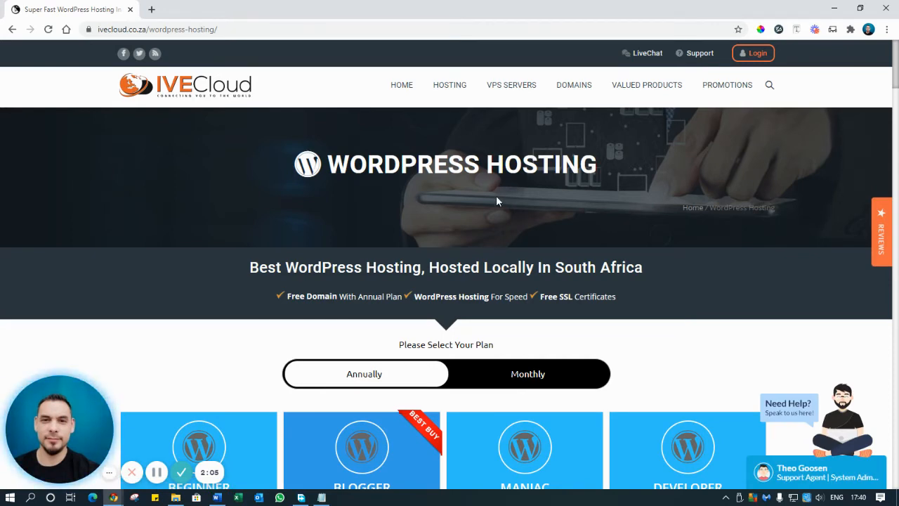
scroll(down, 3)
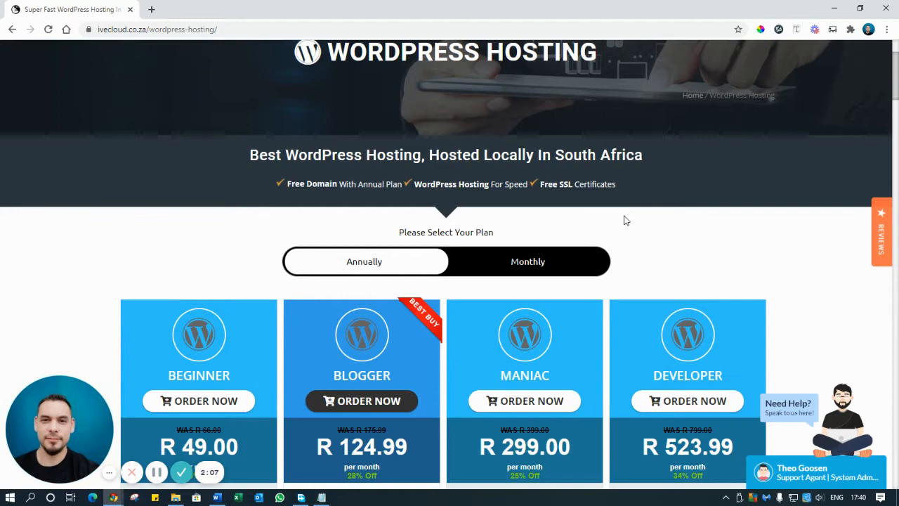
scroll(down, 3)
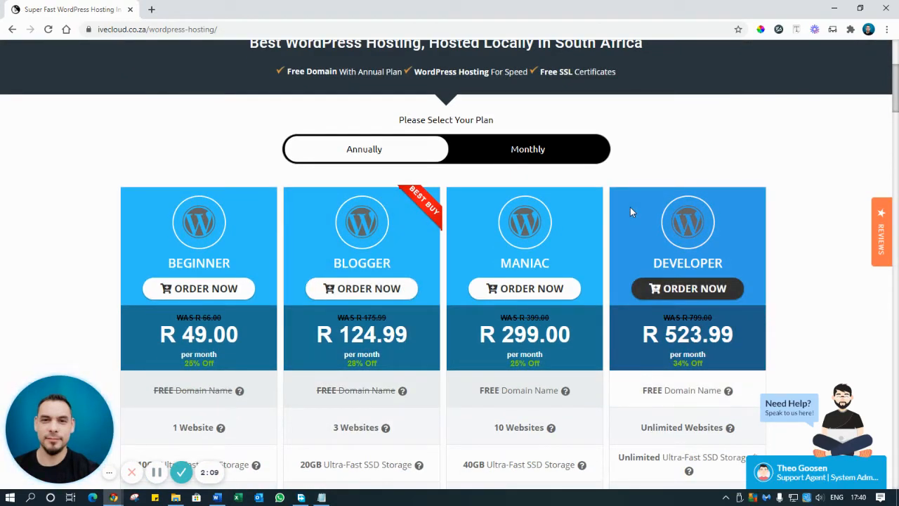
scroll(down, 3)
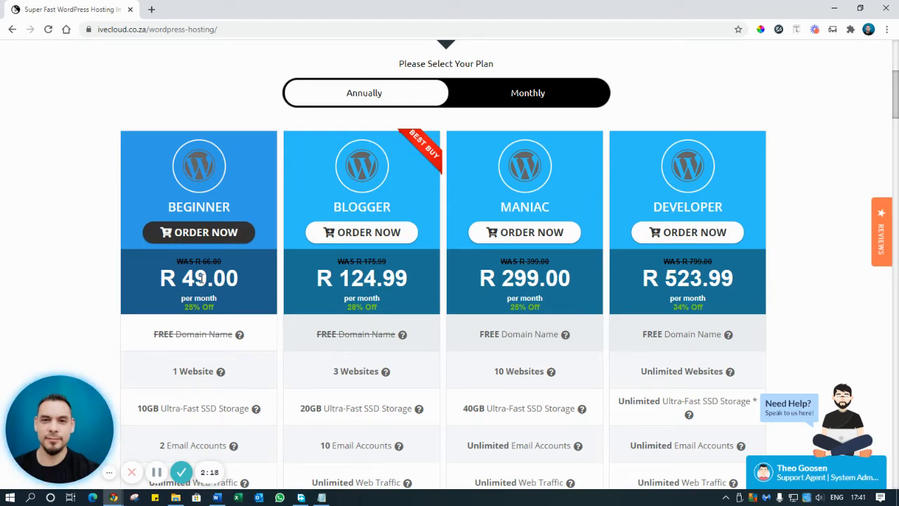
mouse_move(223, 274)
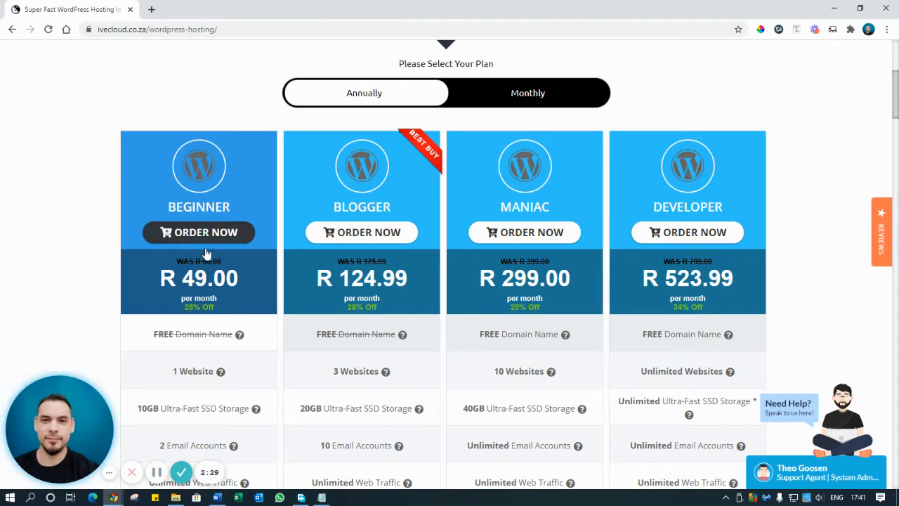
click(527, 93)
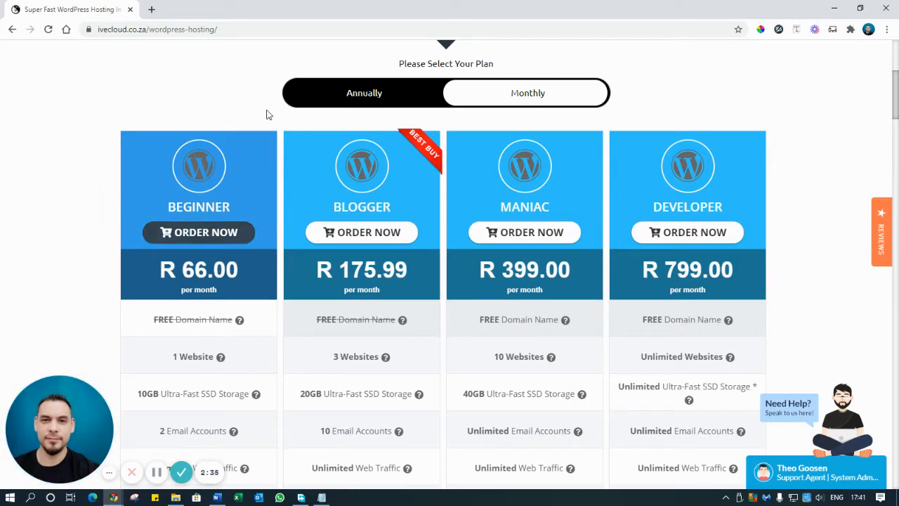
click(527, 92)
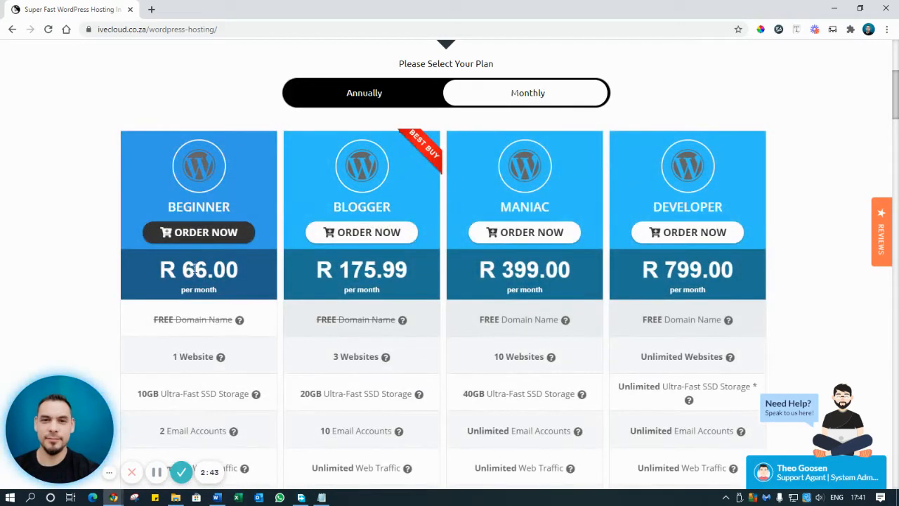
mouse_move(361, 249)
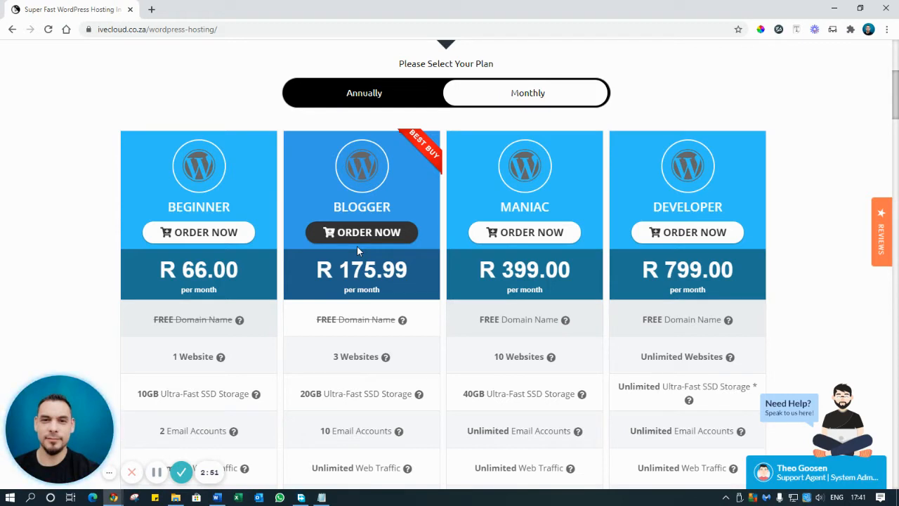
mouse_move(330, 318)
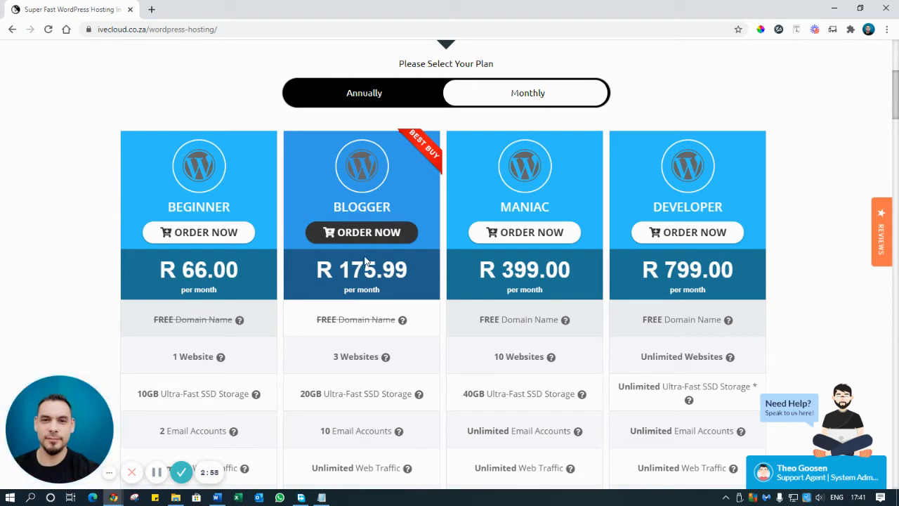
scroll(down, 3)
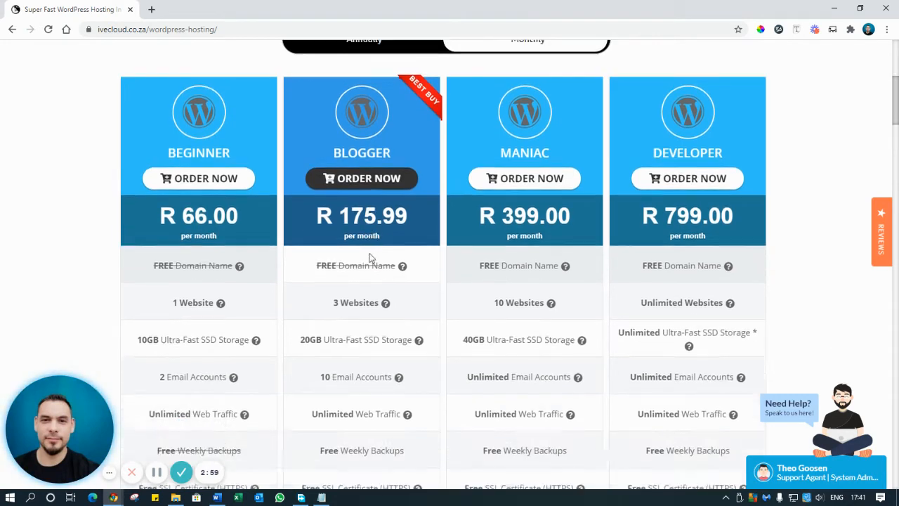
scroll(down, 3)
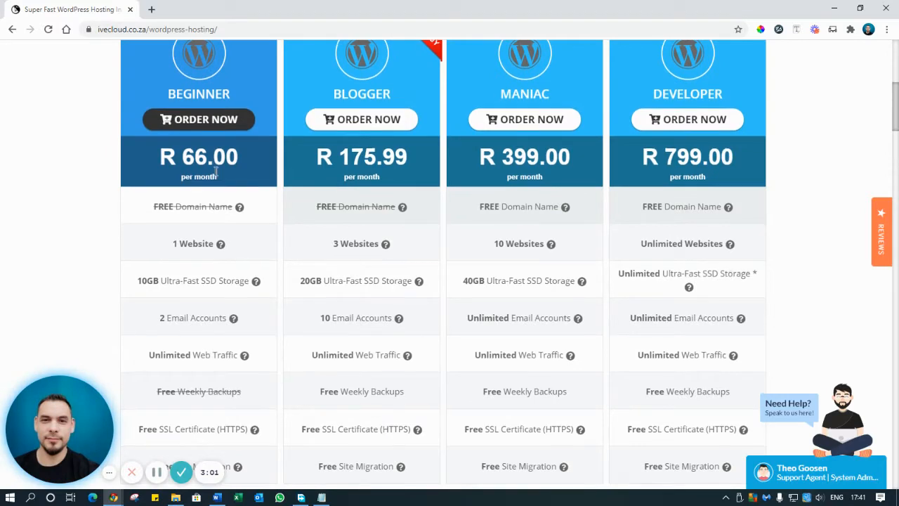
scroll(down, 3)
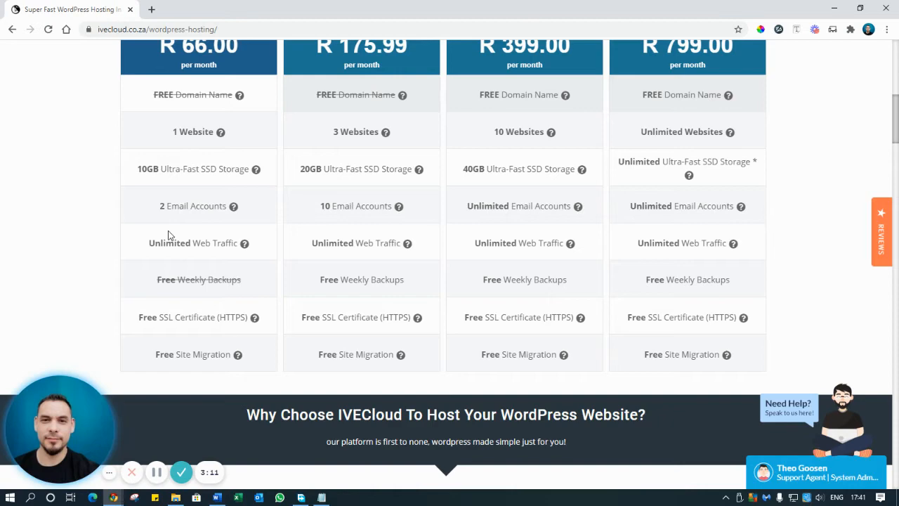
mouse_move(226, 263)
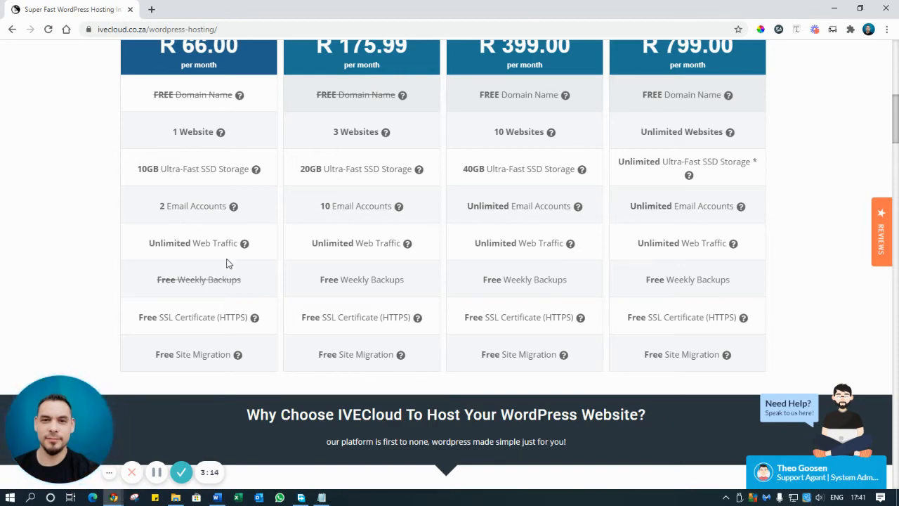
scroll(down, 3)
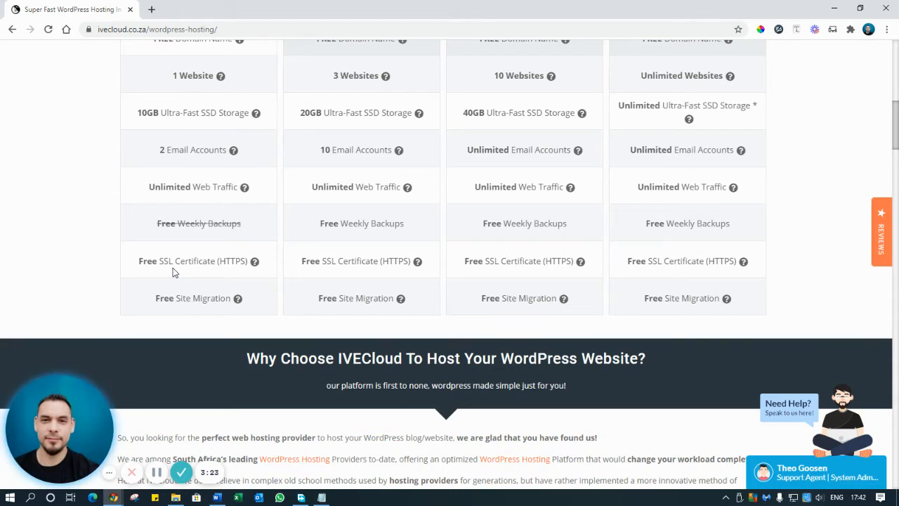
mouse_move(216, 268)
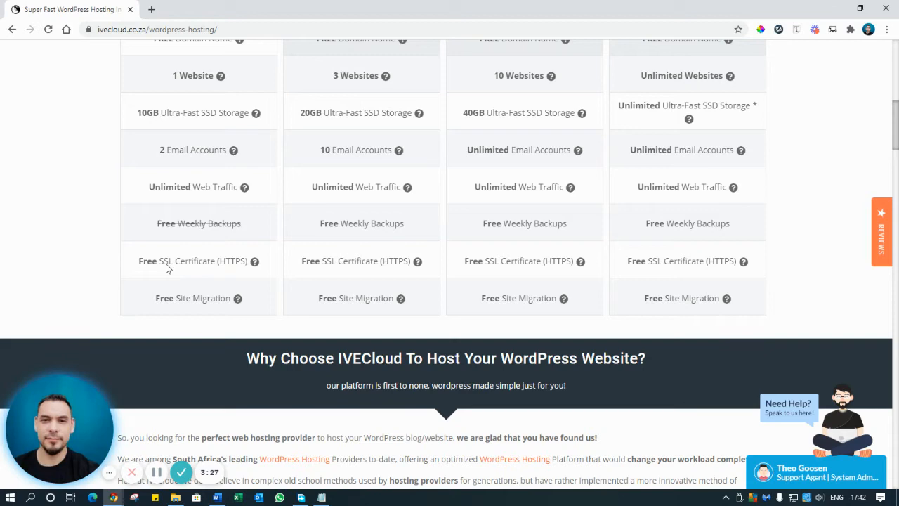
mouse_move(187, 274)
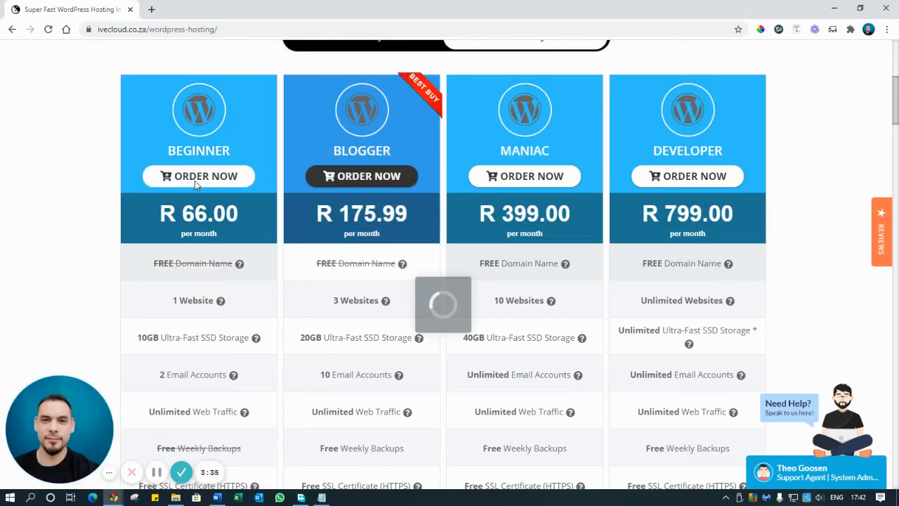
Order the Beginner WordPress plan and confirm testingthisthing.co.za is available at R73.77 ZAR.
click(199, 175)
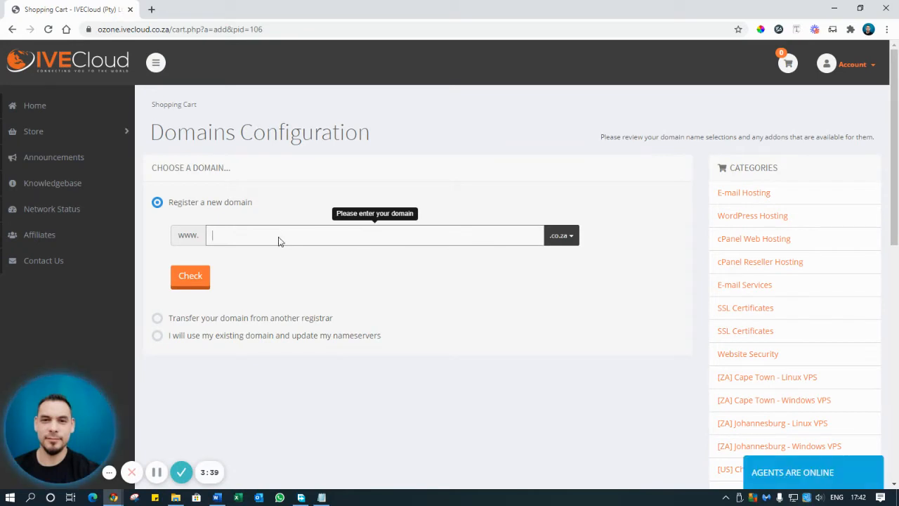
text(tst)
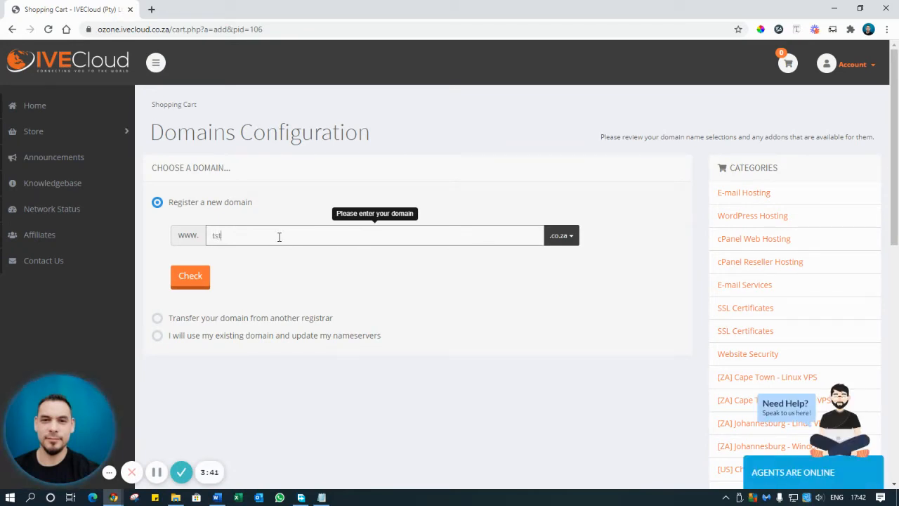
text(estingth)
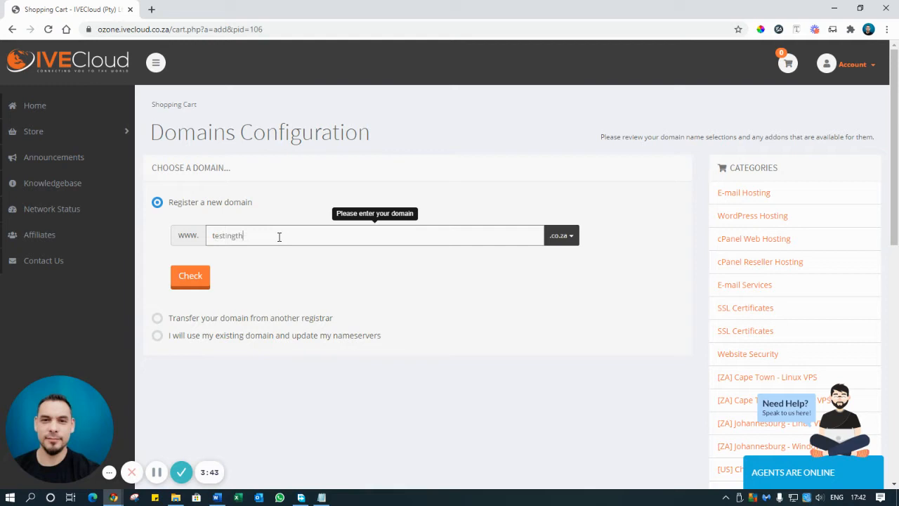
text(isthing)
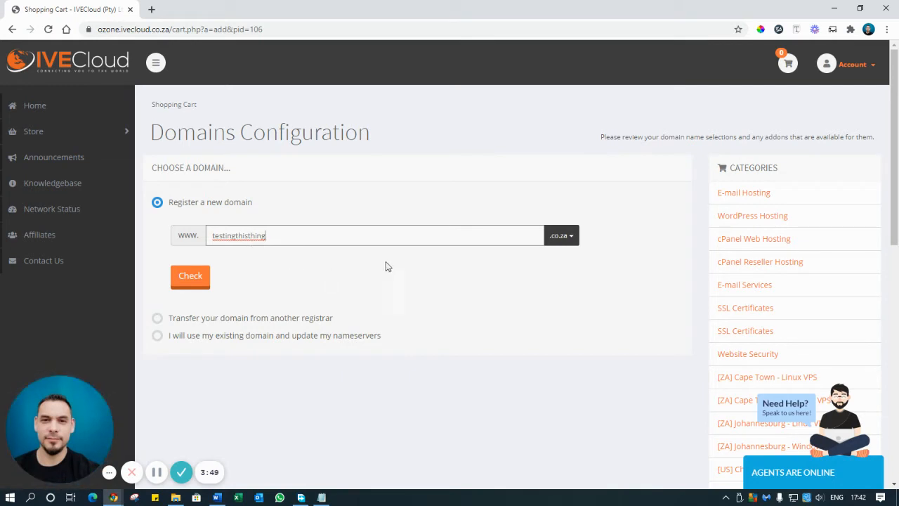
mouse_move(562, 235)
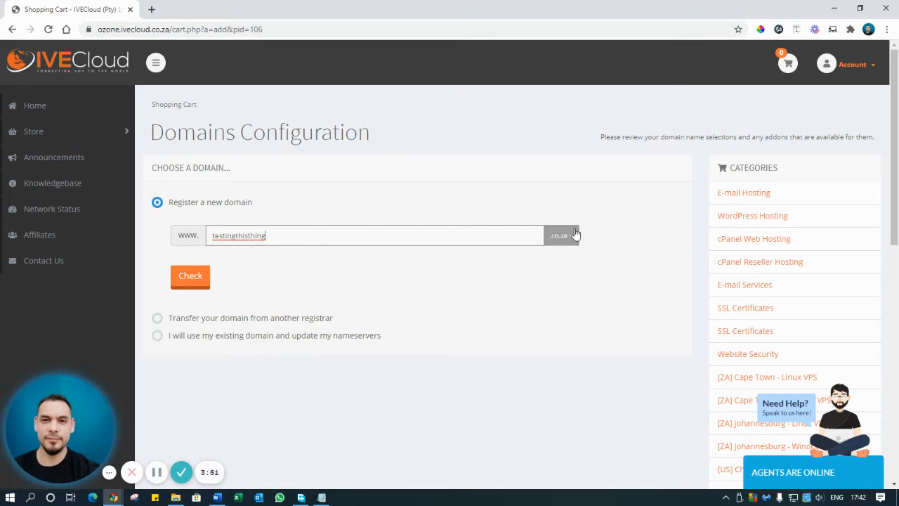
click(191, 275)
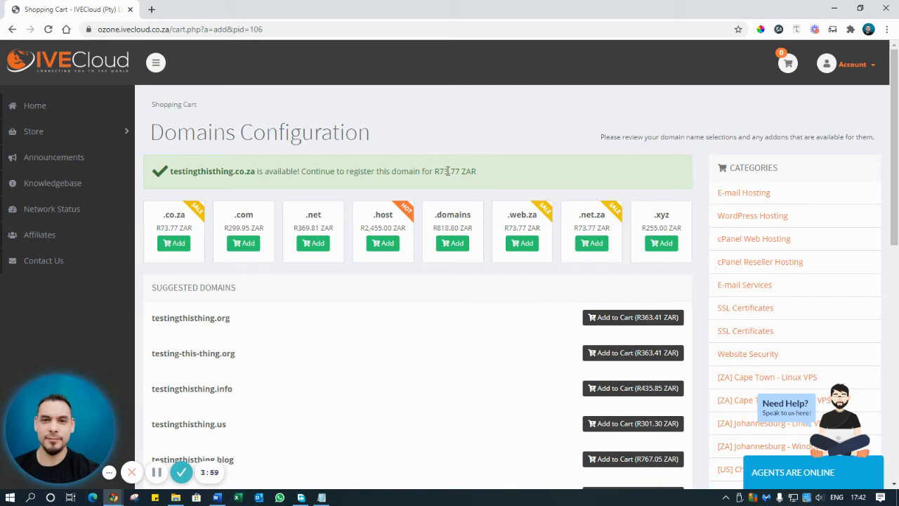
mouse_move(504, 164)
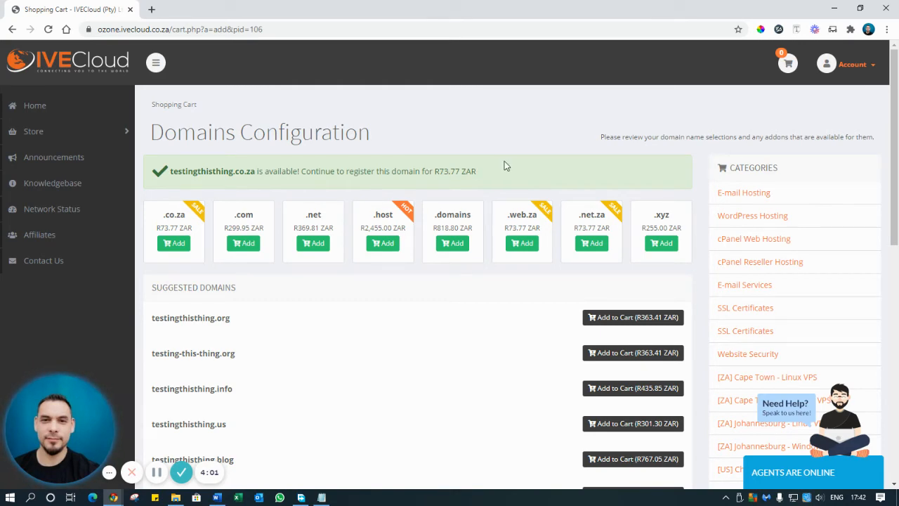
scroll(down, 3)
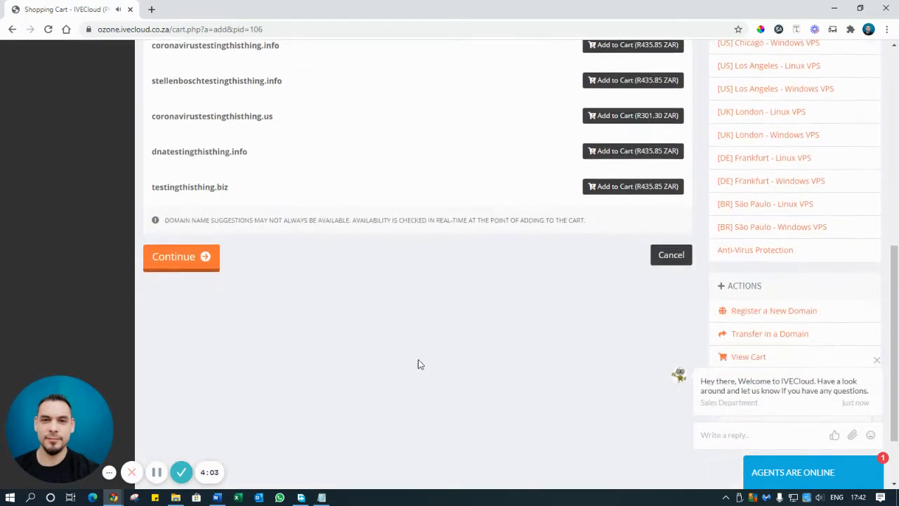
Continue to the Beginner WordPress plan's configuration page.
click(180, 256)
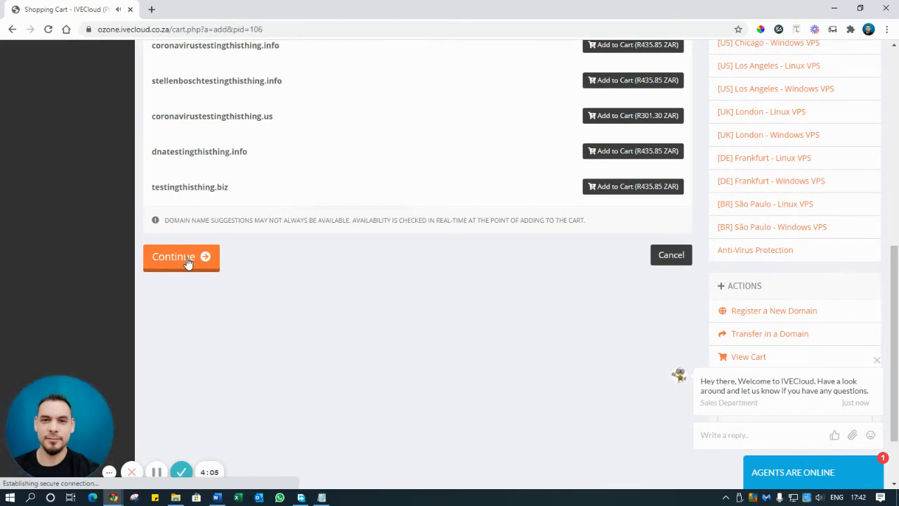
click(181, 256)
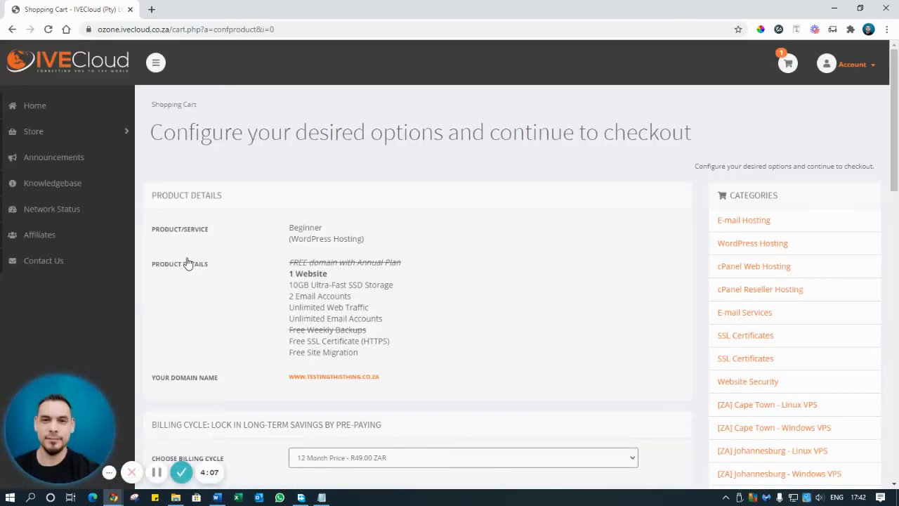
scroll(down, 3)
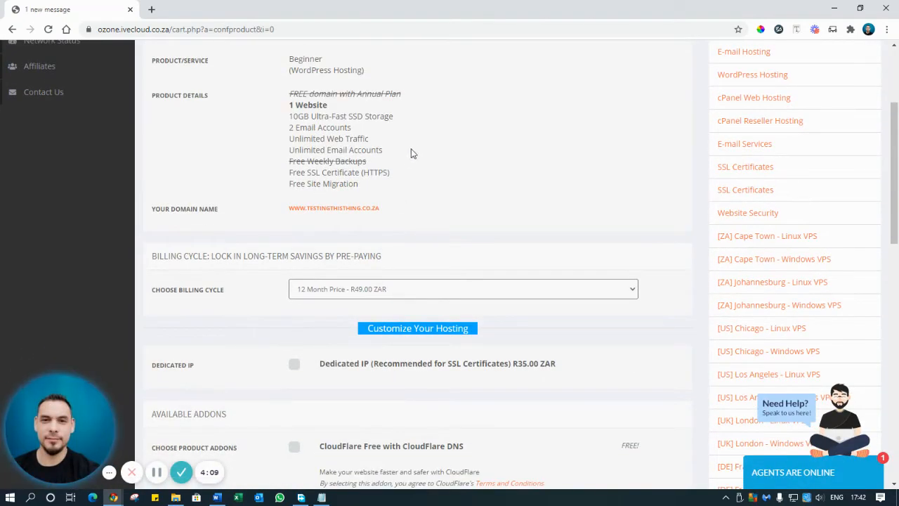
scroll(down, 3)
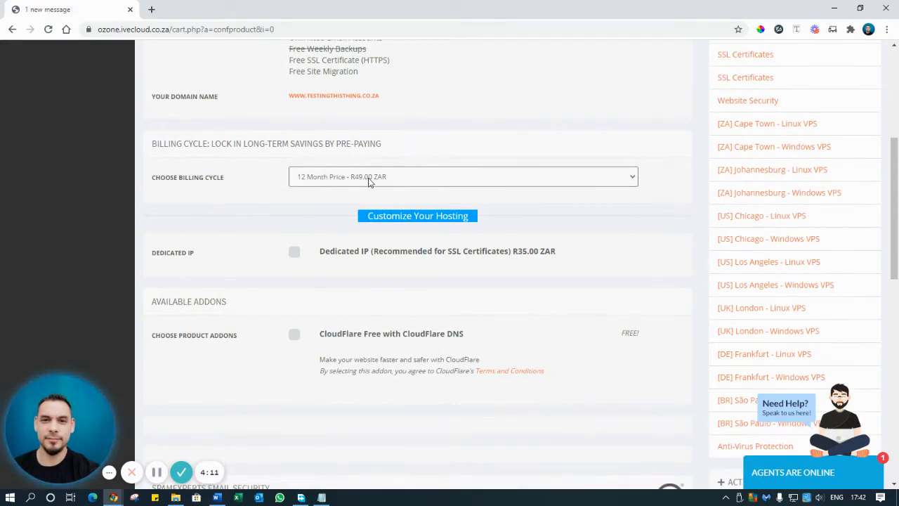
Set the billing cycle to 1 Month Price - R66.00 ZAR.
click(464, 176)
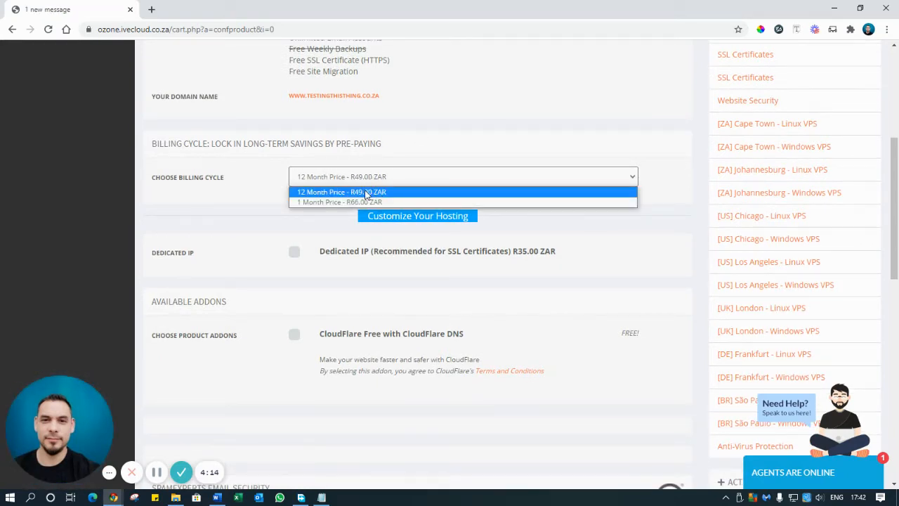
mouse_move(381, 199)
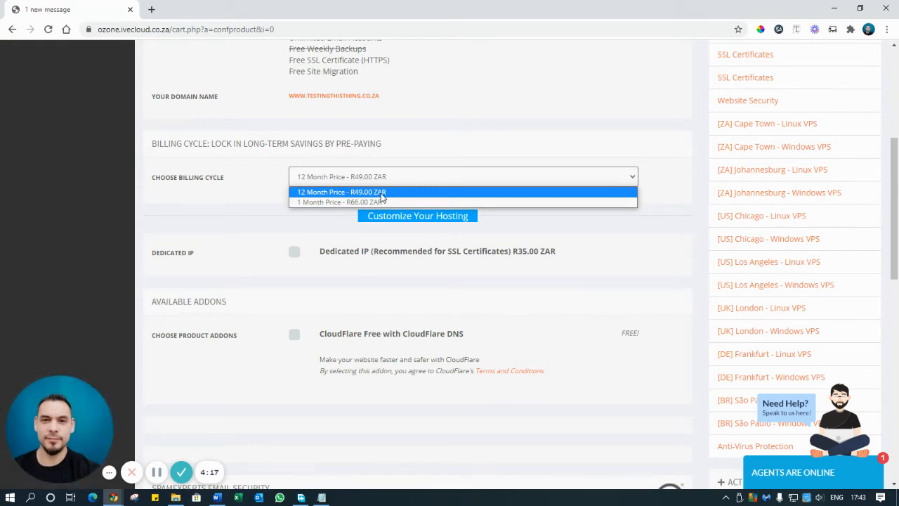
click(339, 202)
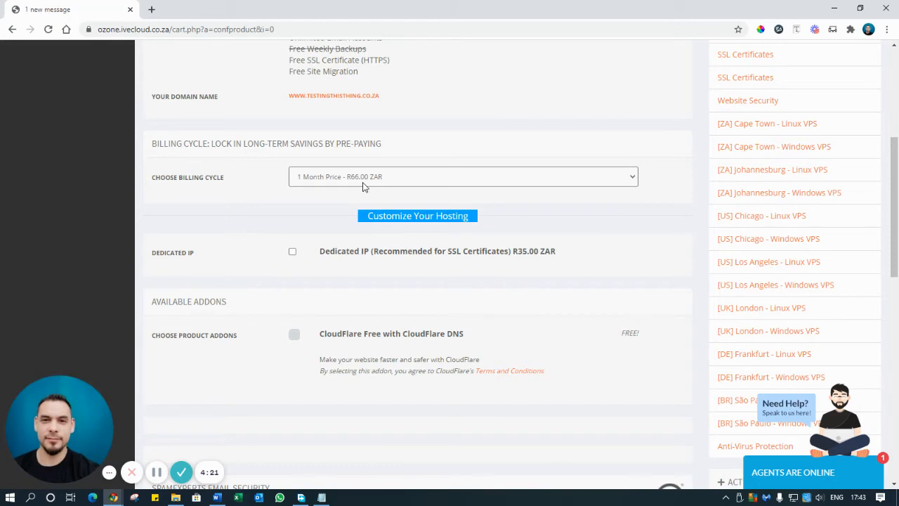
click(463, 176)
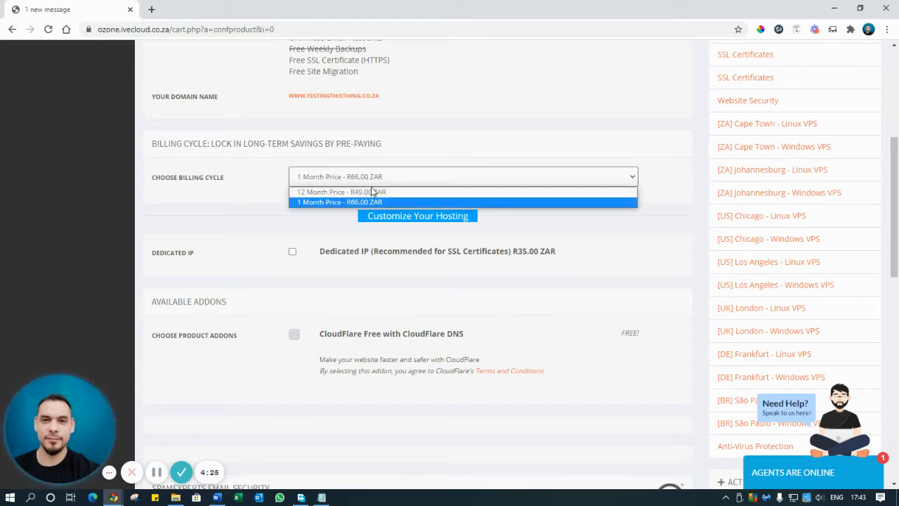
mouse_move(341, 191)
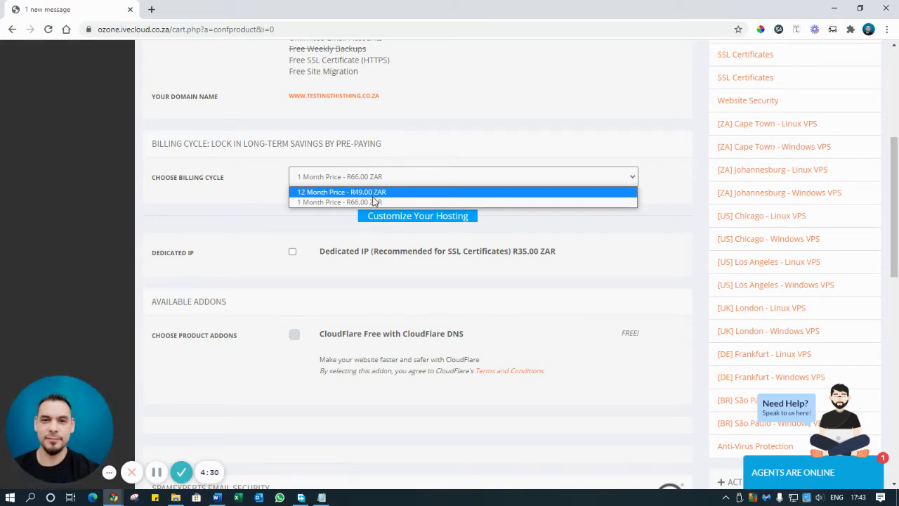
click(339, 203)
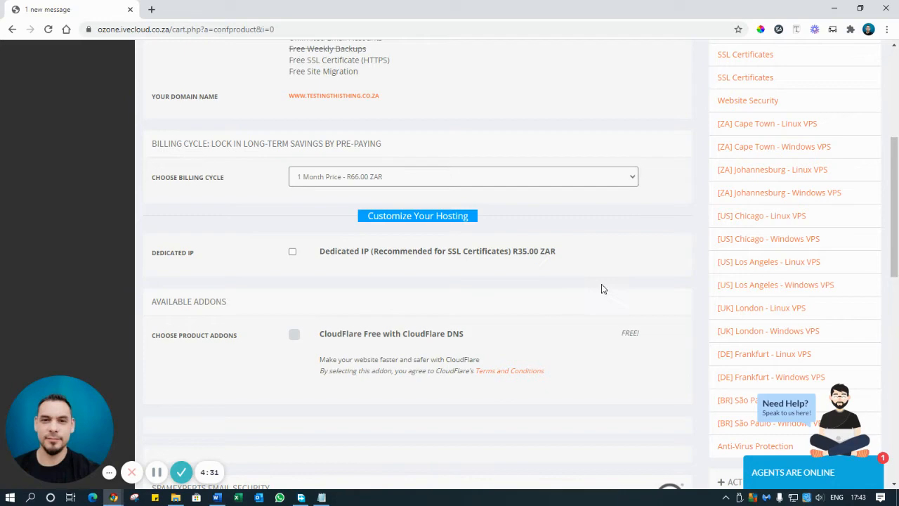
mouse_move(493, 253)
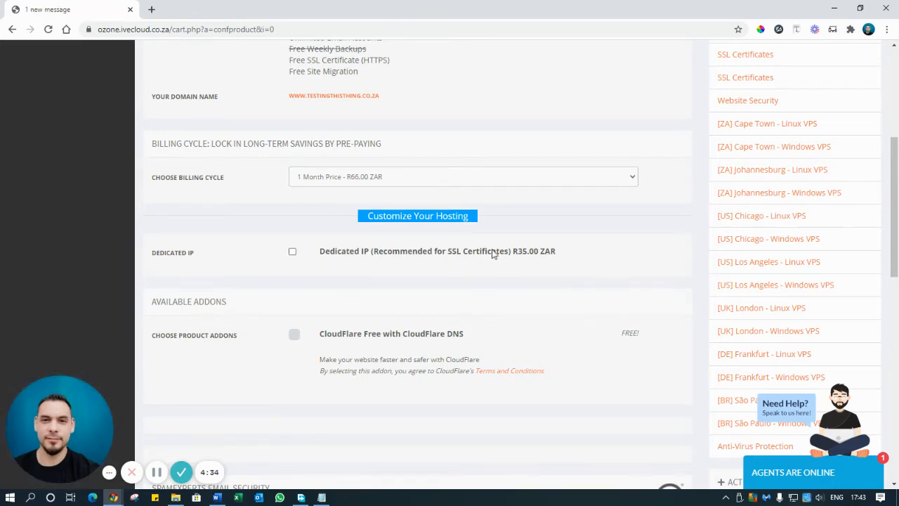
mouse_move(363, 167)
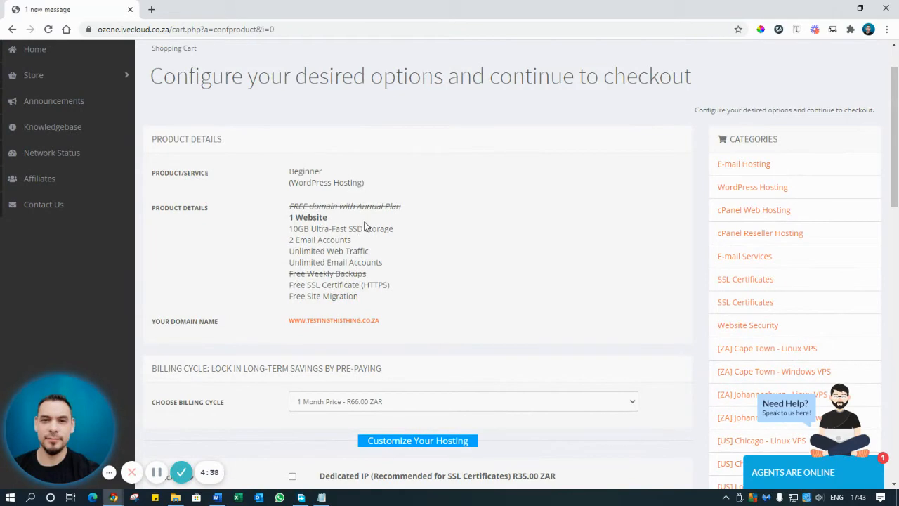
scroll(down, 3)
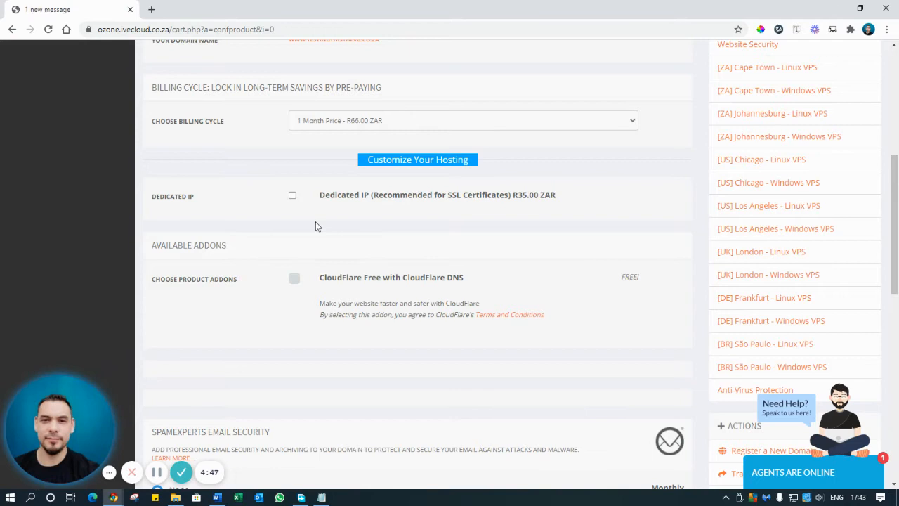
mouse_move(307, 220)
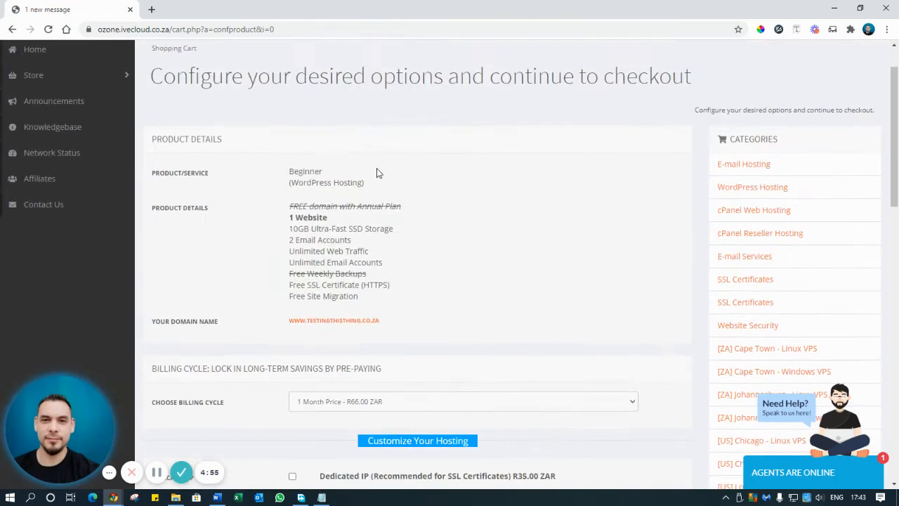
scroll(down, 3)
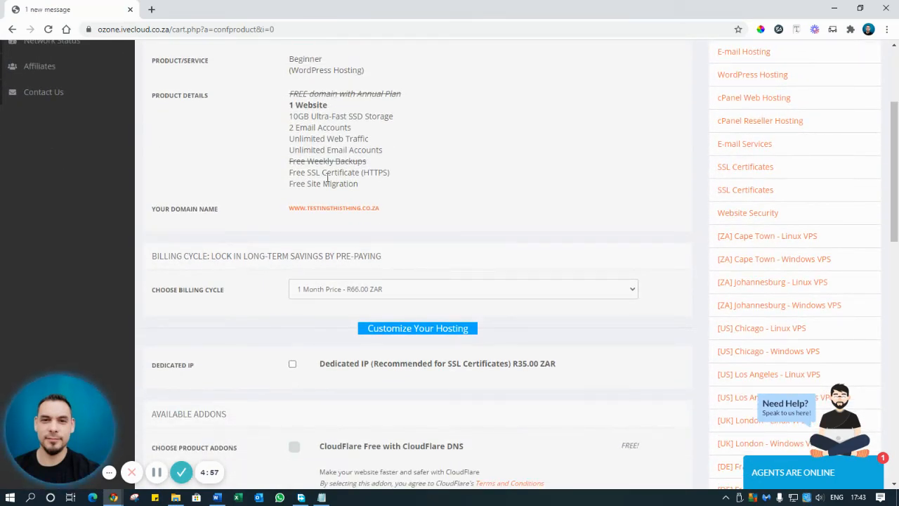
scroll(down, 3)
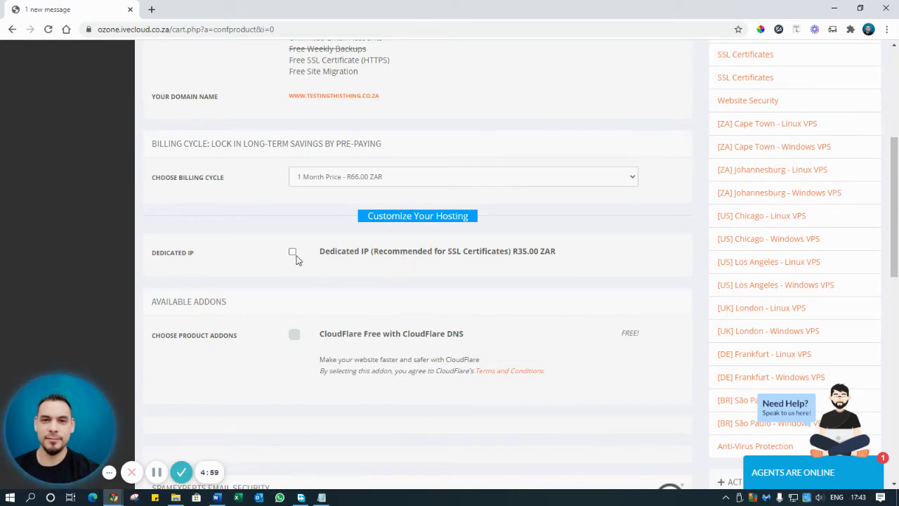
Add the Dedicated IP add-on and continue to Review & Checkout, totalling R149.52 ZAR.
click(292, 251)
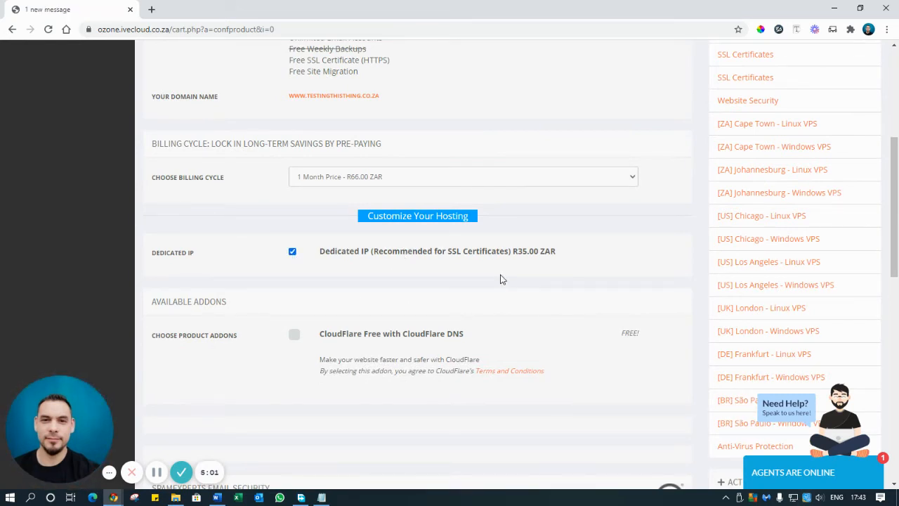
scroll(down, 3)
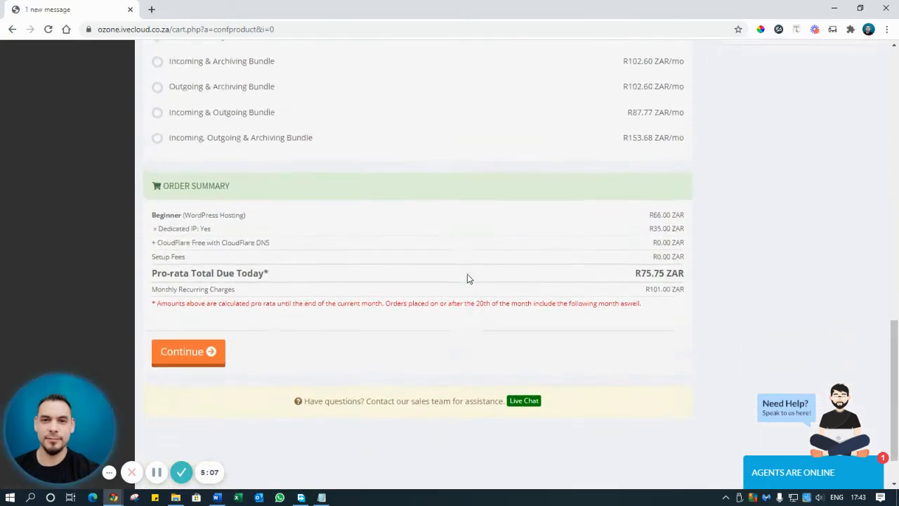
scroll(down, 3)
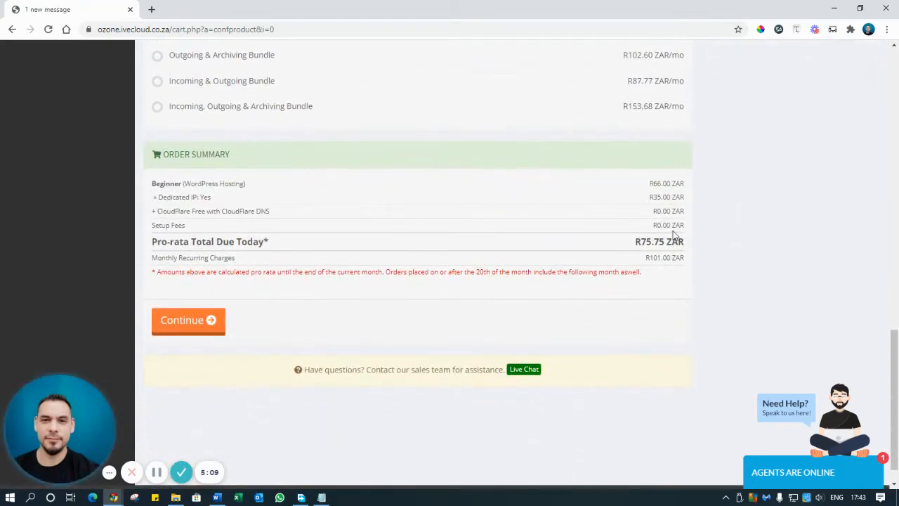
click(187, 319)
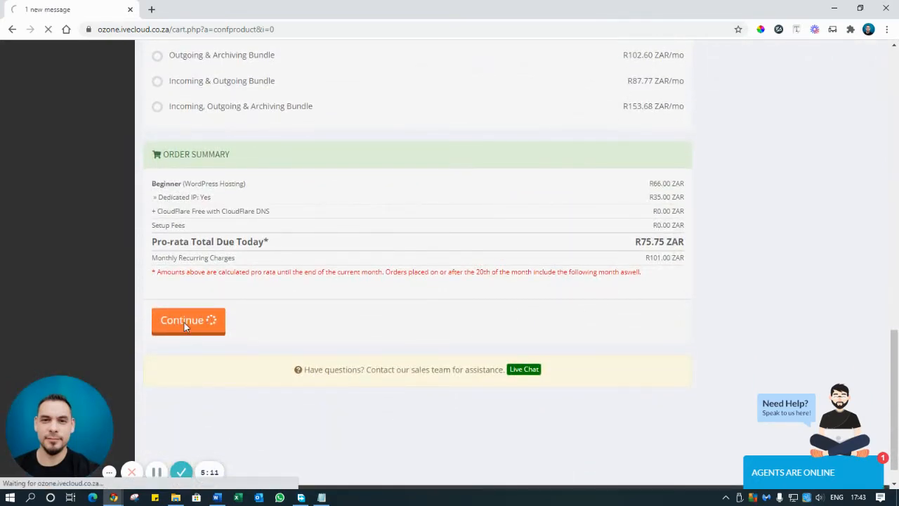
click(187, 319)
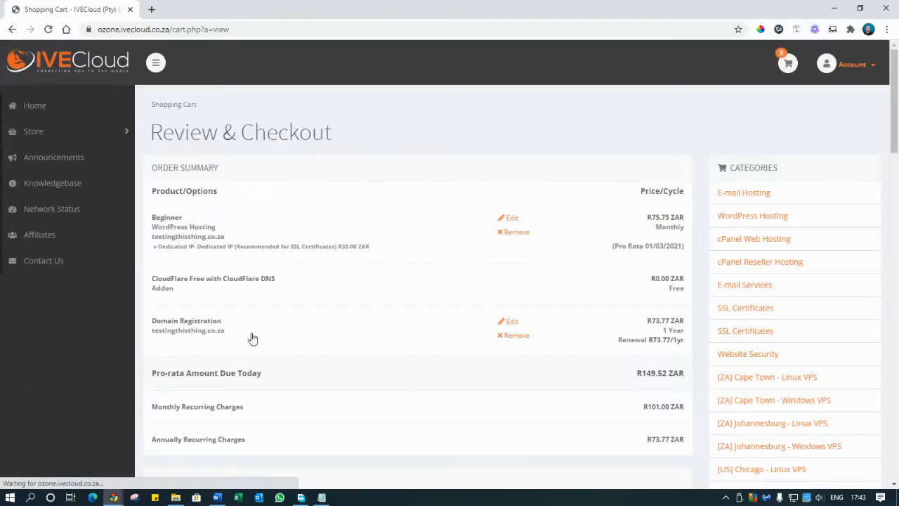
scroll(down, 3)
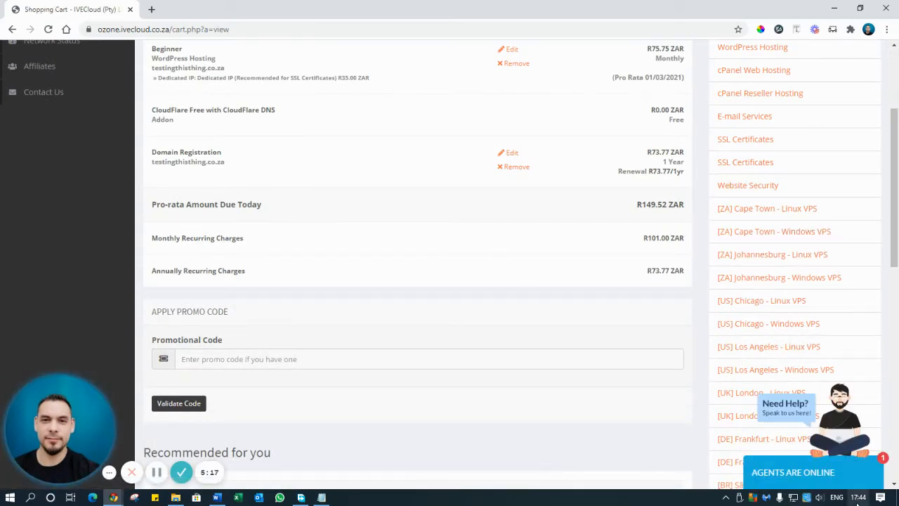
mouse_move(653, 219)
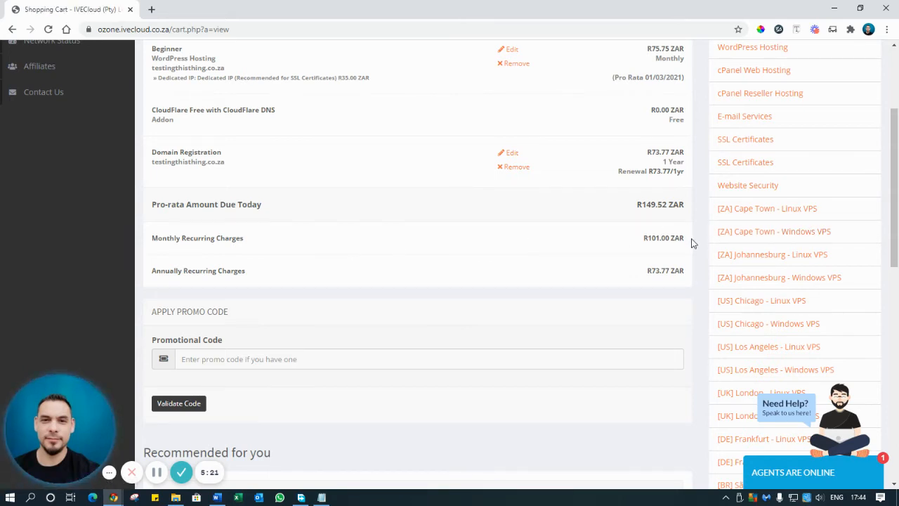
mouse_move(687, 285)
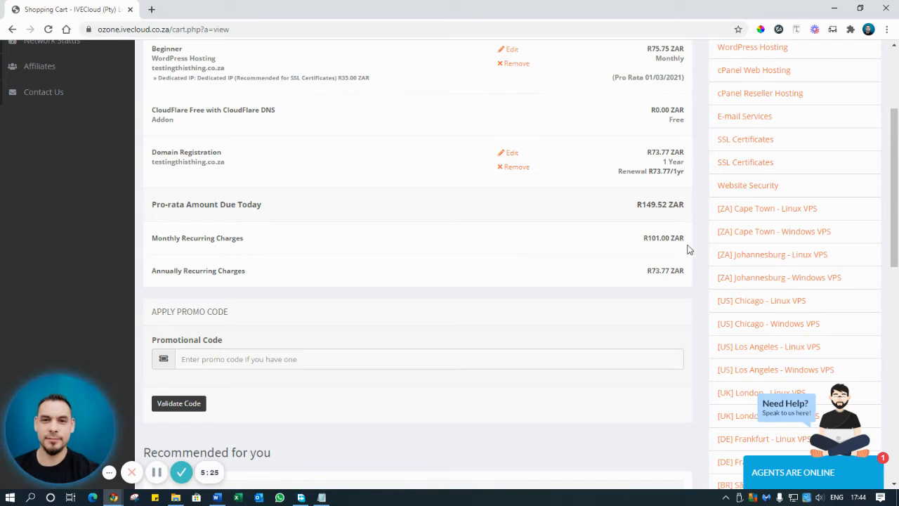
mouse_move(669, 295)
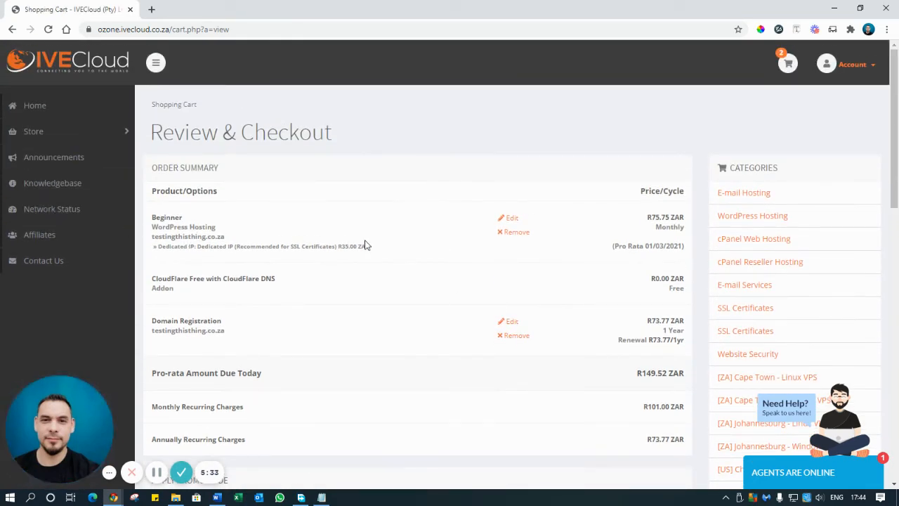
scroll(down, 3)
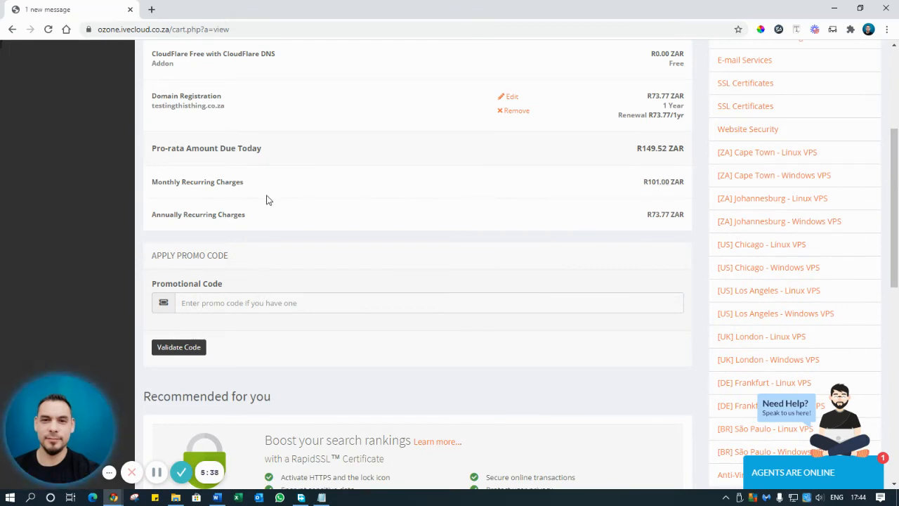
mouse_move(285, 219)
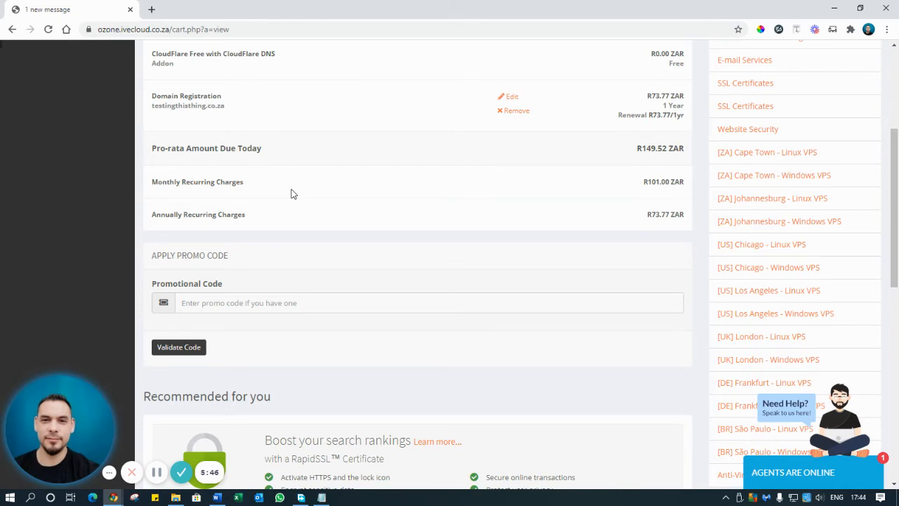
scroll(down, 3)
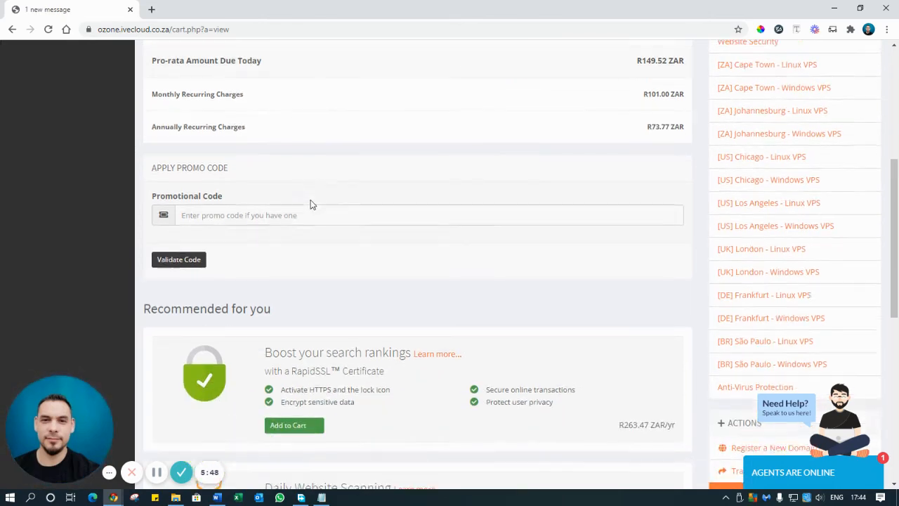
scroll(down, 3)
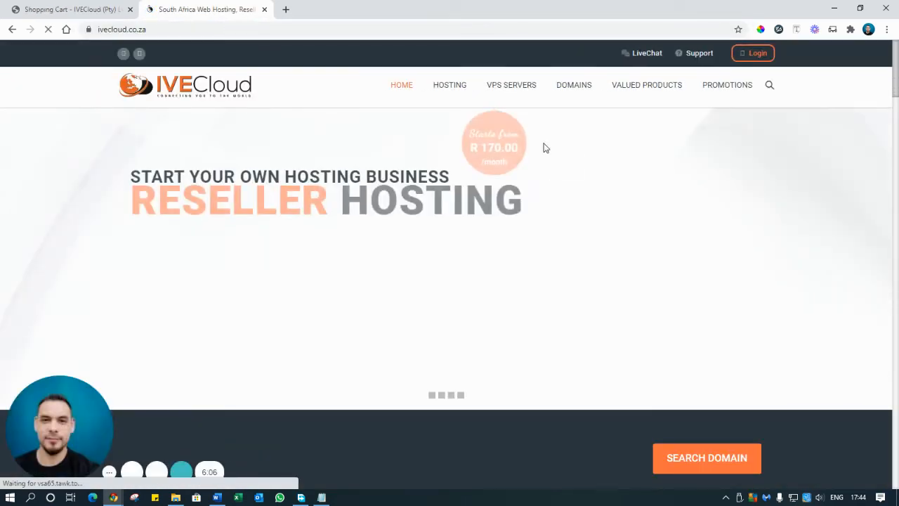
Open the WordPress Hosting page in the second tab and scroll down to its footer.
scroll(down, 3)
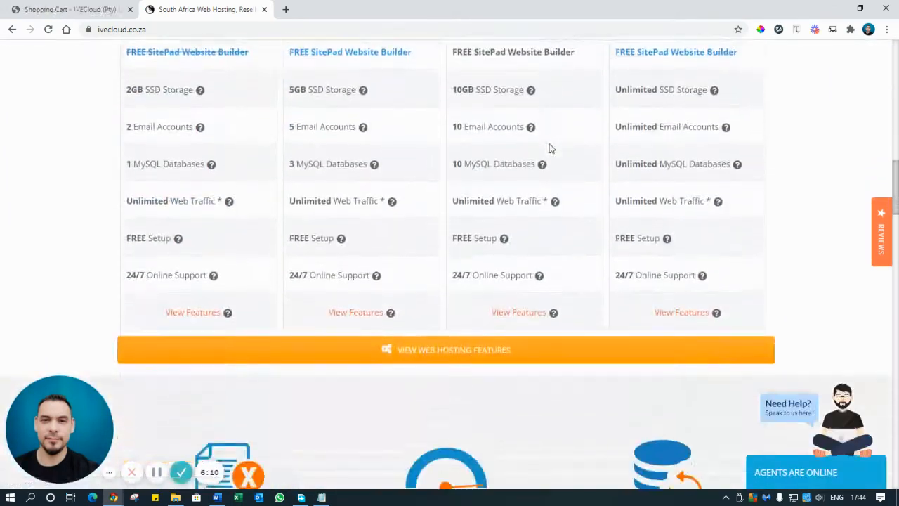
scroll(up, 3)
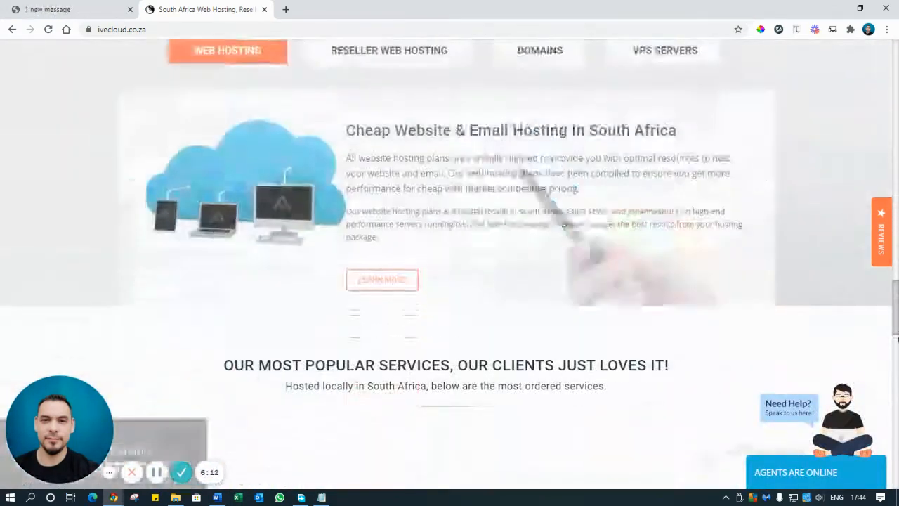
scroll(down, 3)
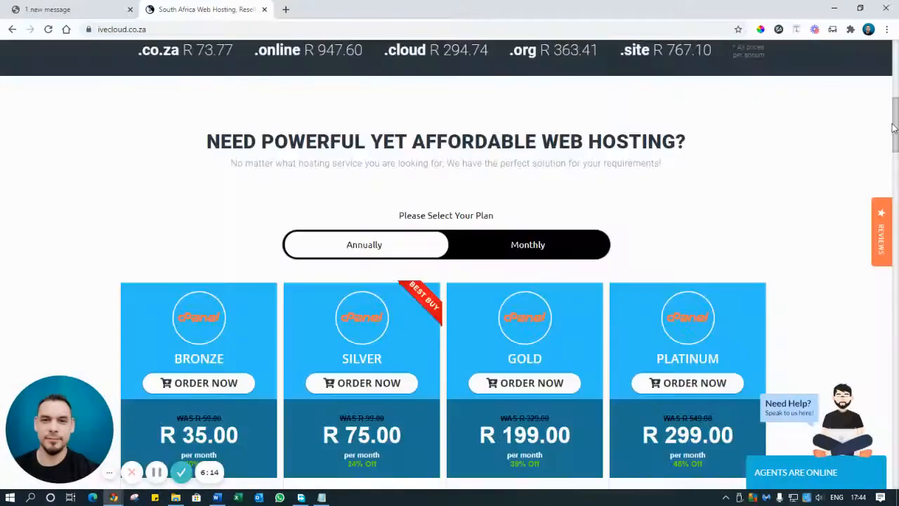
scroll(up, 3)
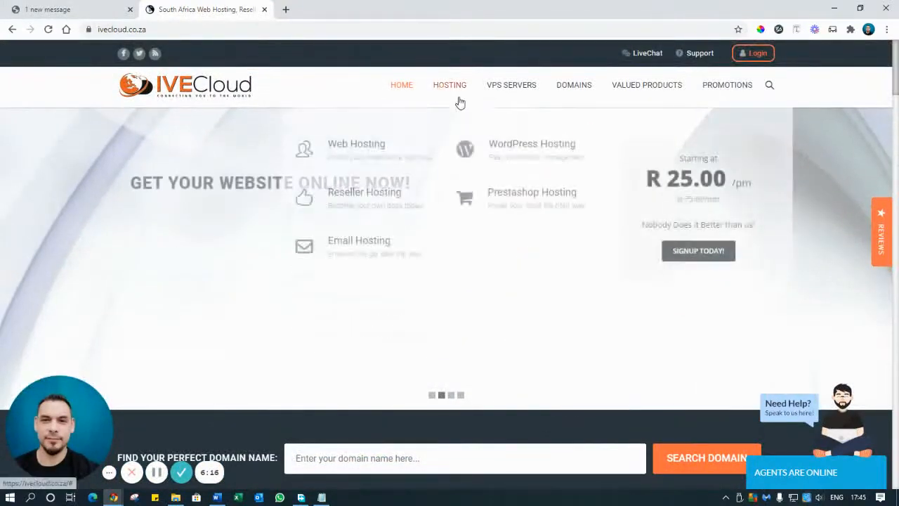
click(531, 143)
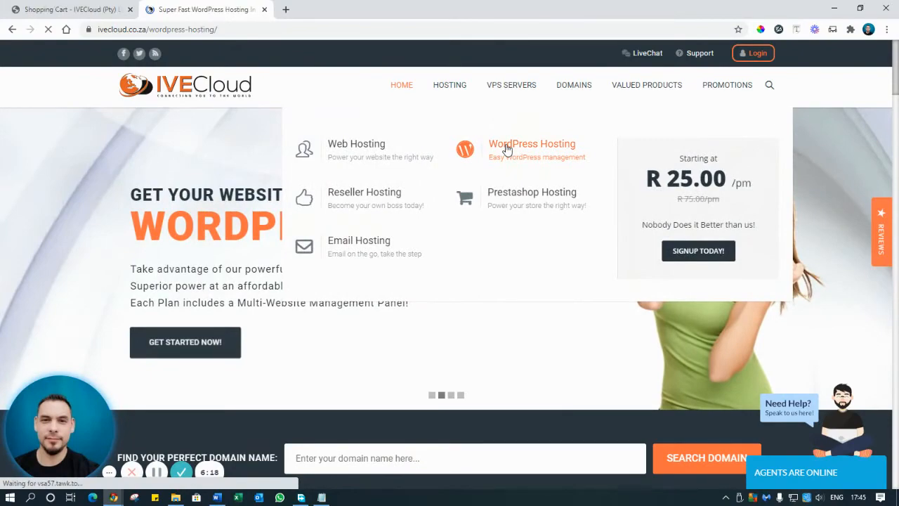
click(531, 143)
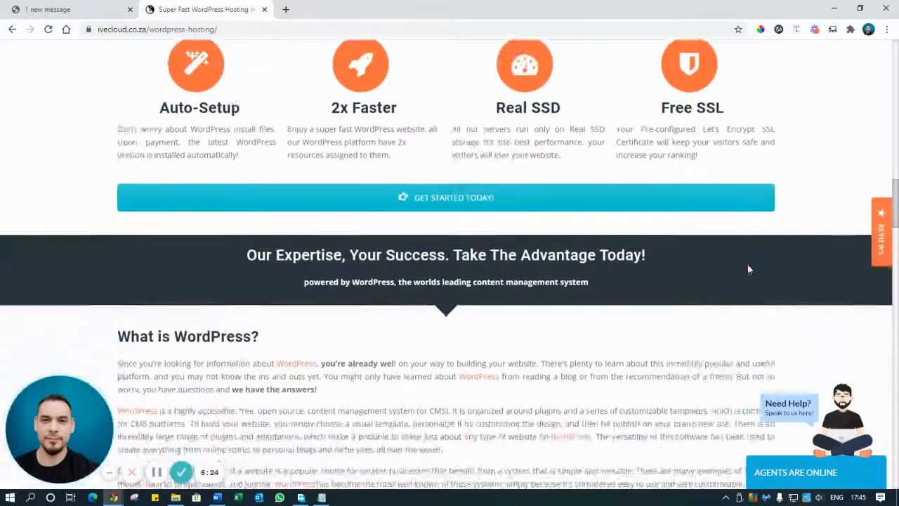
scroll(down, 3)
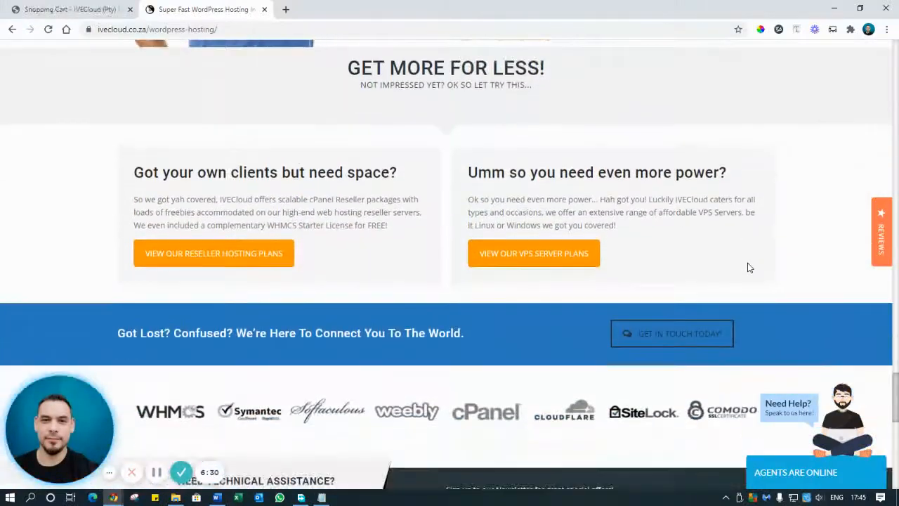
scroll(down, 3)
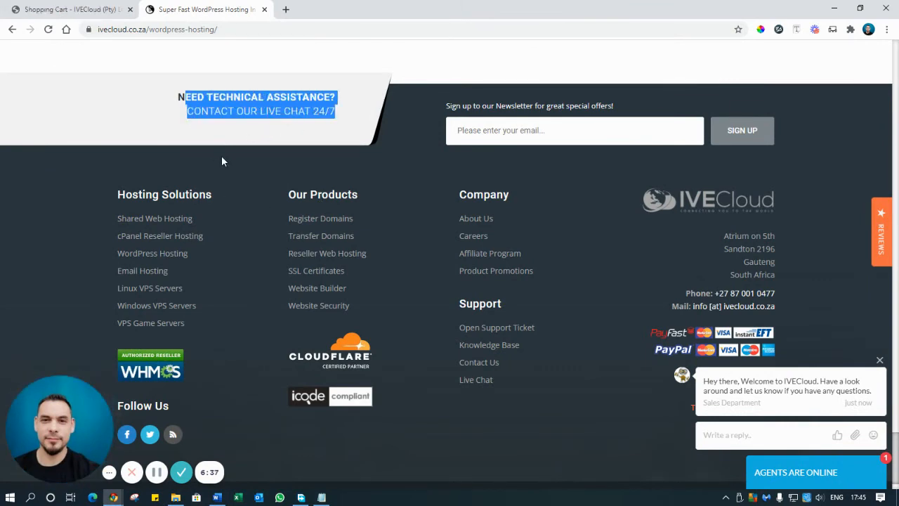
mouse_move(40, 54)
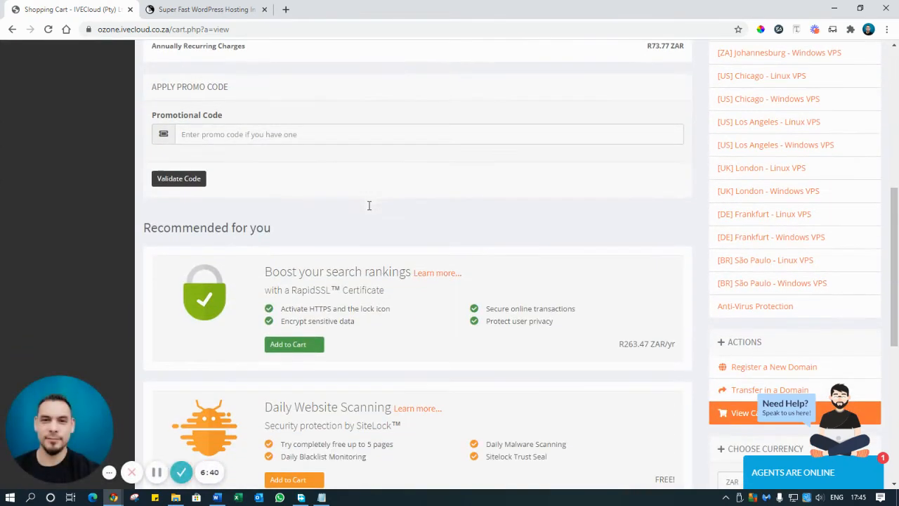
Proceed from the cart to checkout and scroll down to Payment Method.
scroll(down, 3)
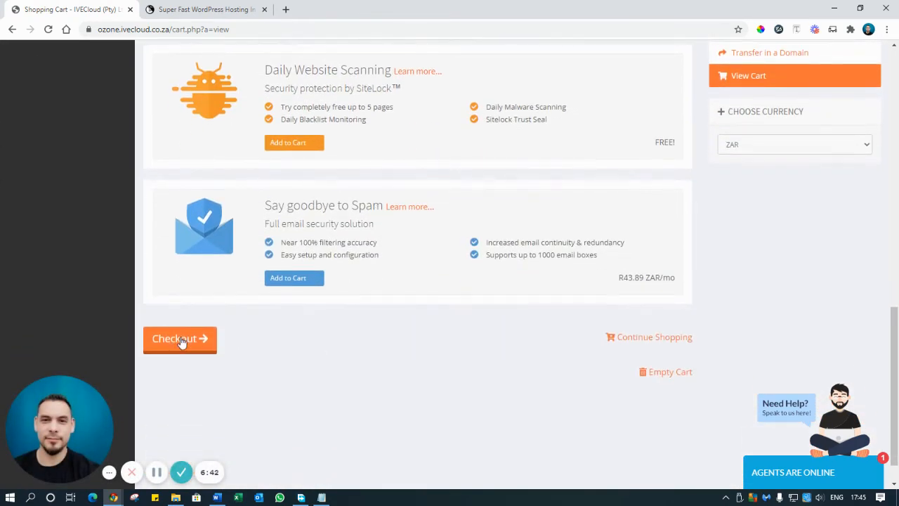
click(180, 338)
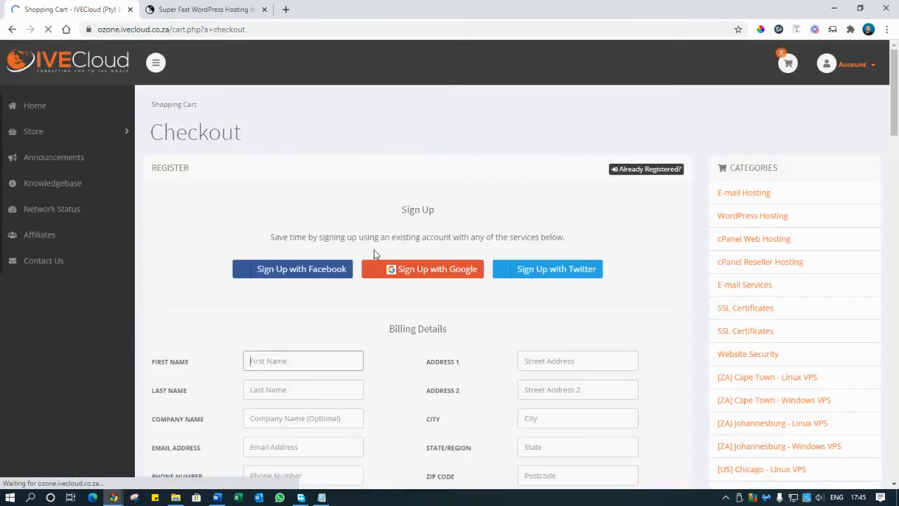
scroll(down, 3)
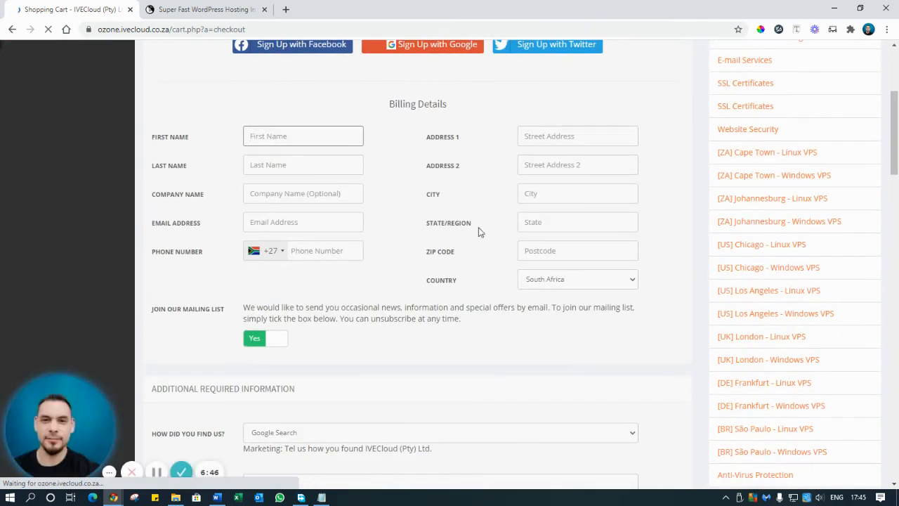
scroll(down, 3)
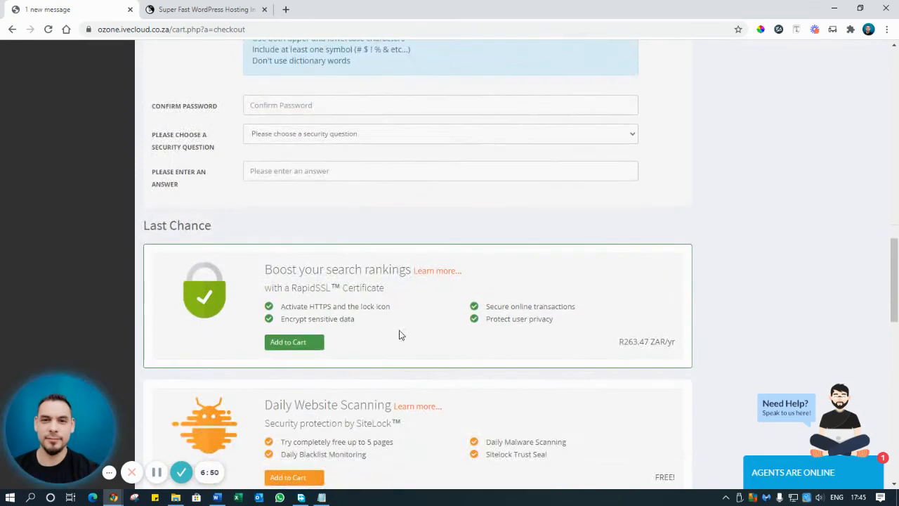
scroll(down, 3)
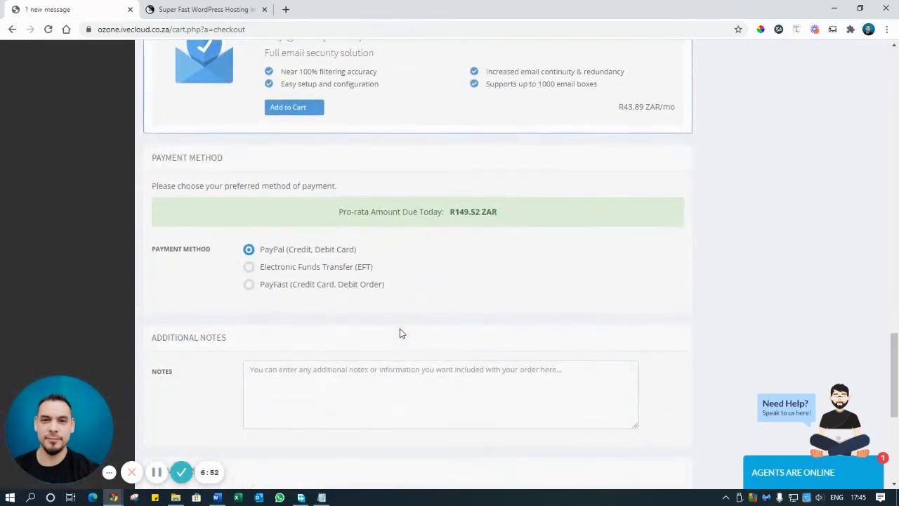
scroll(down, 3)
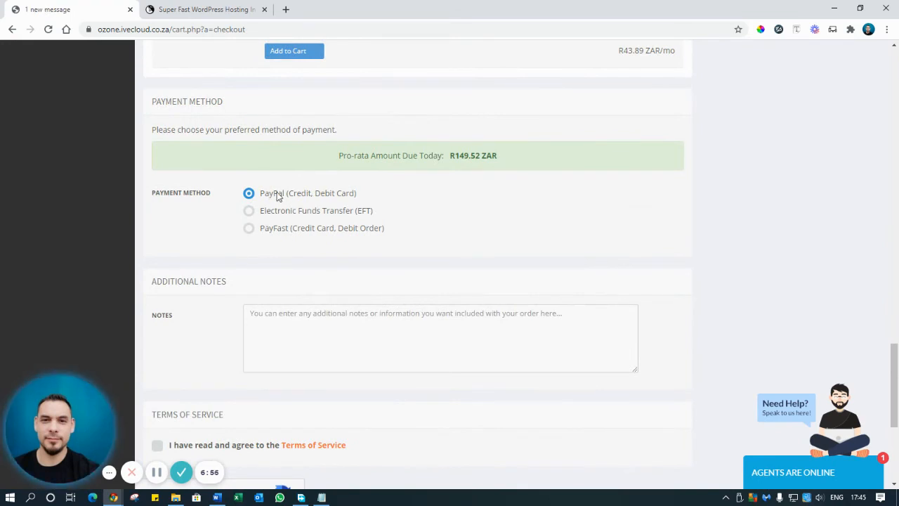
Choose EFT payment, accept the Terms of Service, and tick 'I'm not a robot'.
click(248, 210)
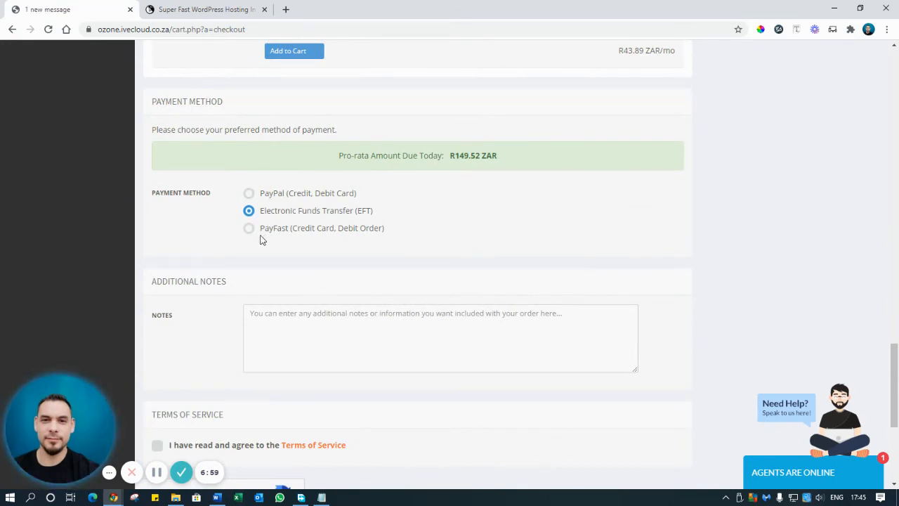
scroll(down, 3)
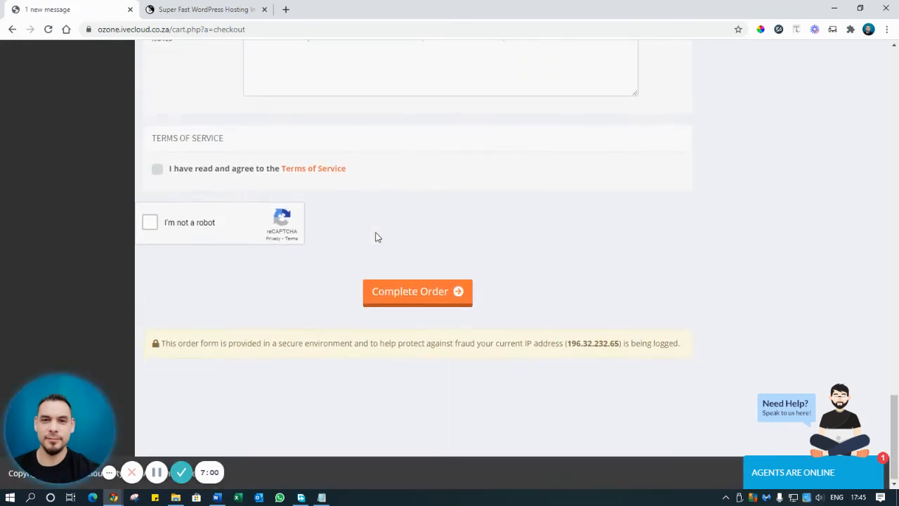
click(156, 168)
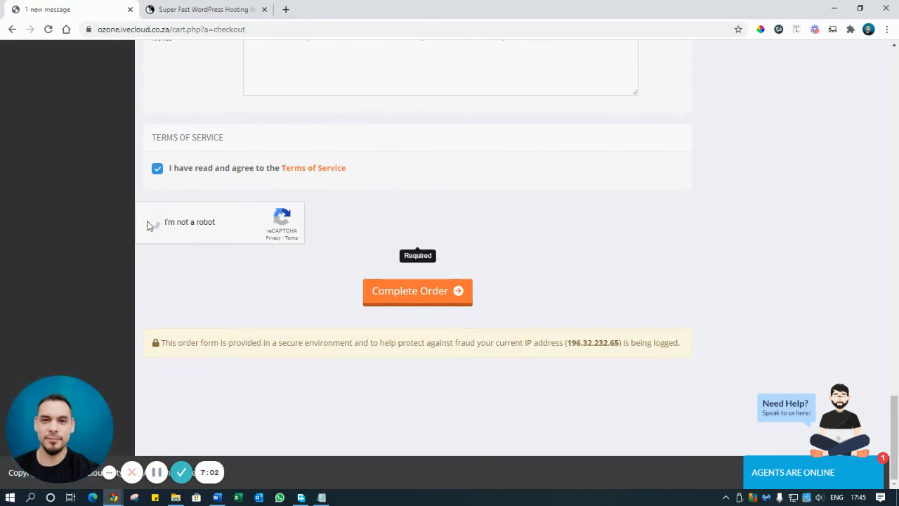
click(153, 222)
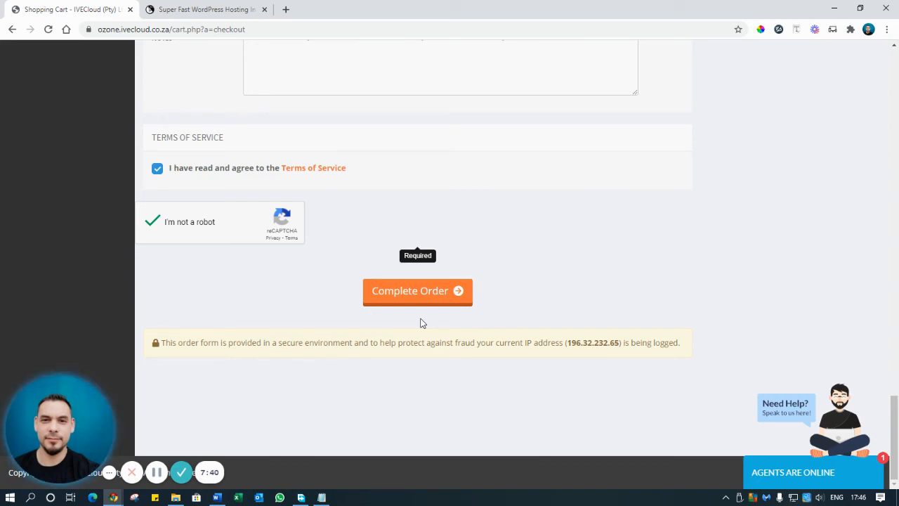
mouse_move(377, 131)
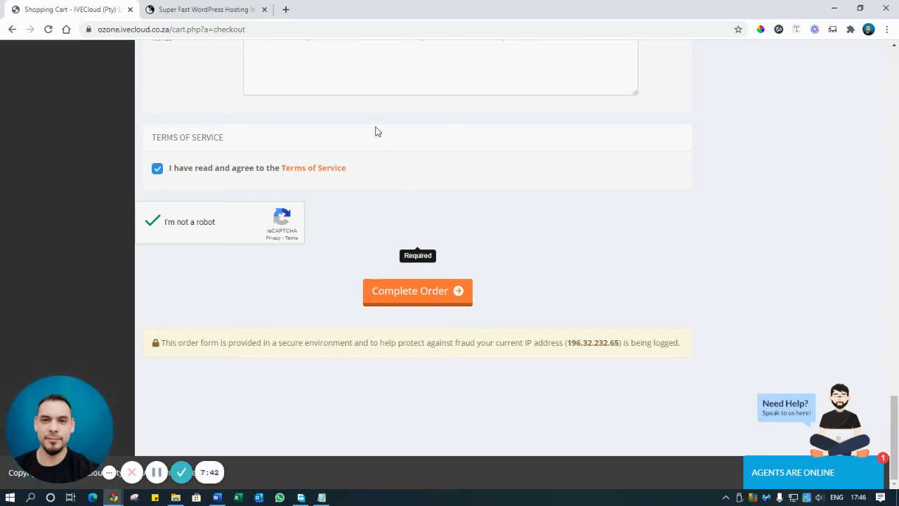
Open a new Chrome tab and enter 'cpanel' in the address bar without submitting.
click(285, 9)
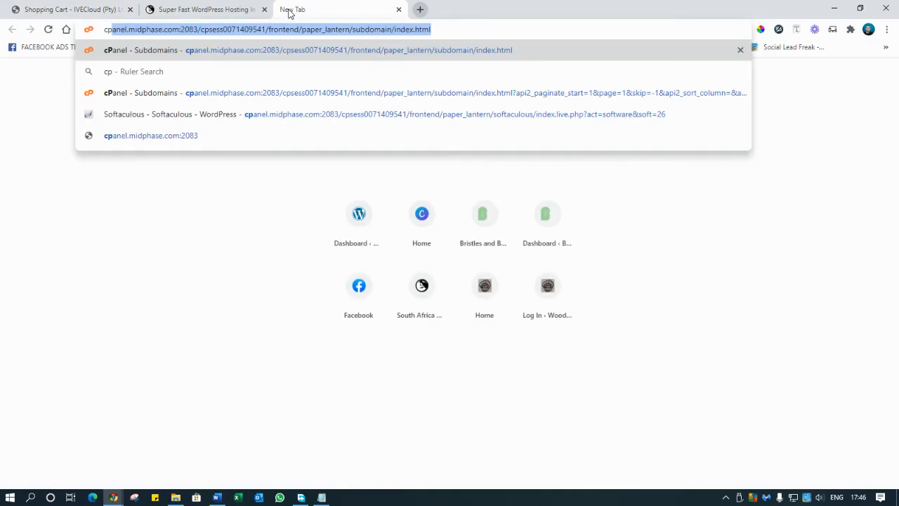
text(cpanel)
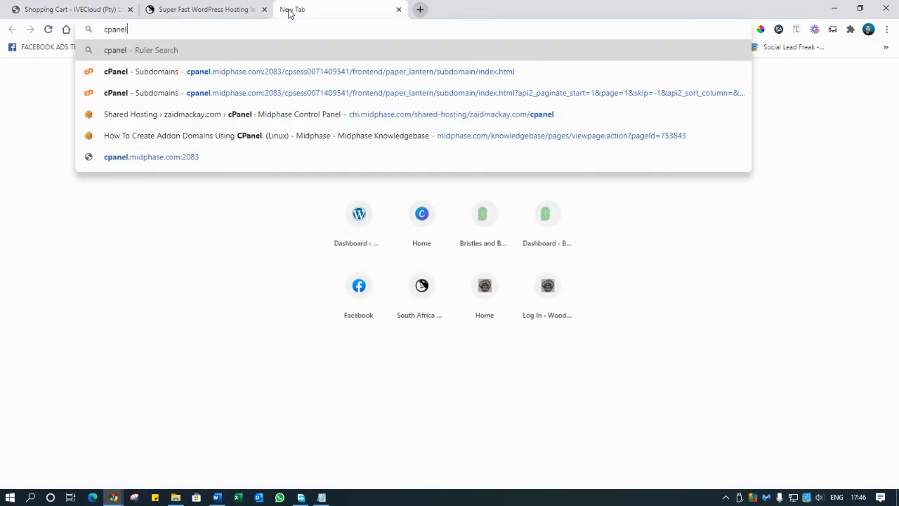
mouse_move(209, 29)
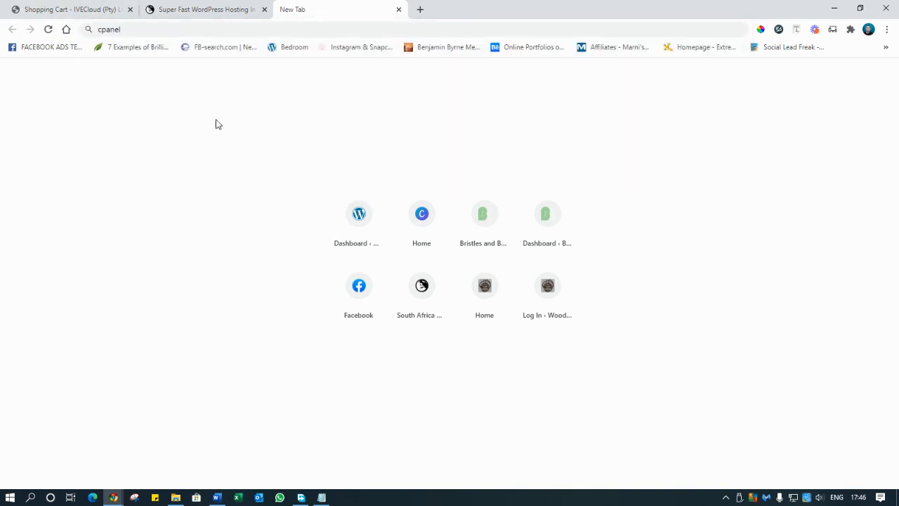
mouse_move(67, 9)
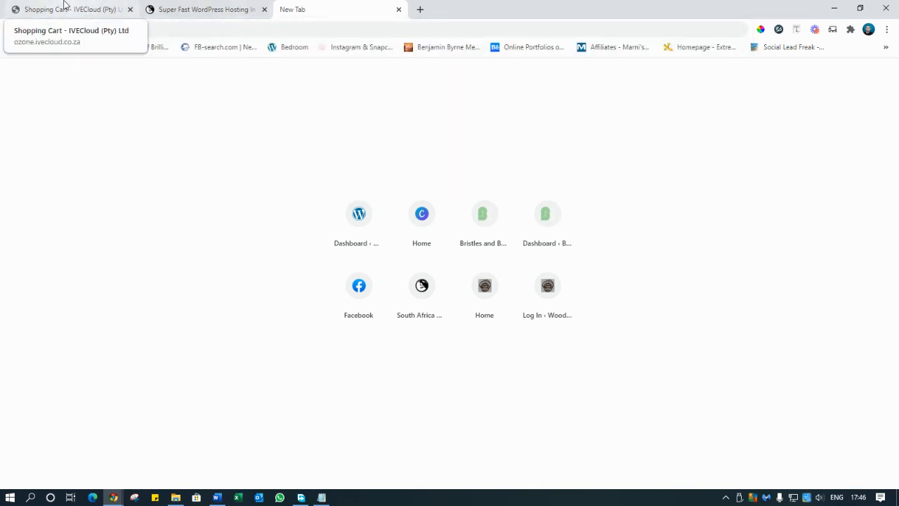